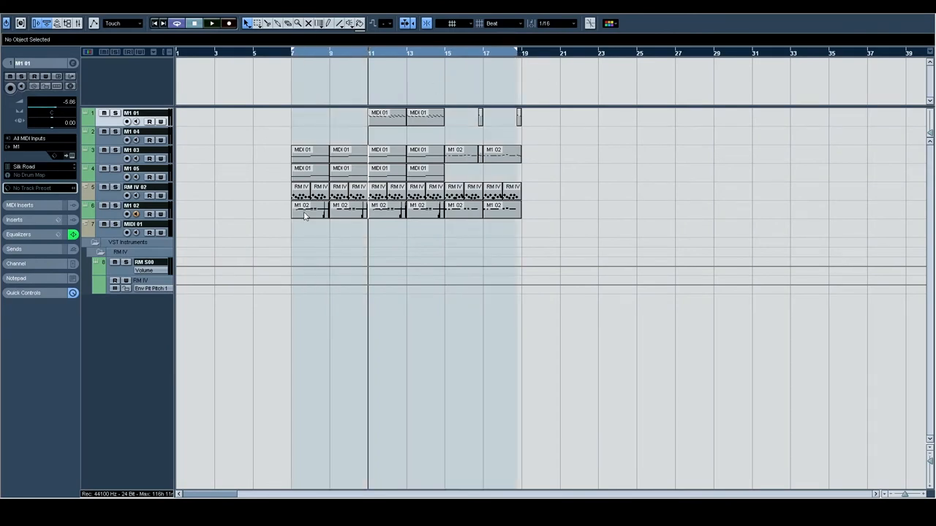
pyautogui.moveTo(267, 202)
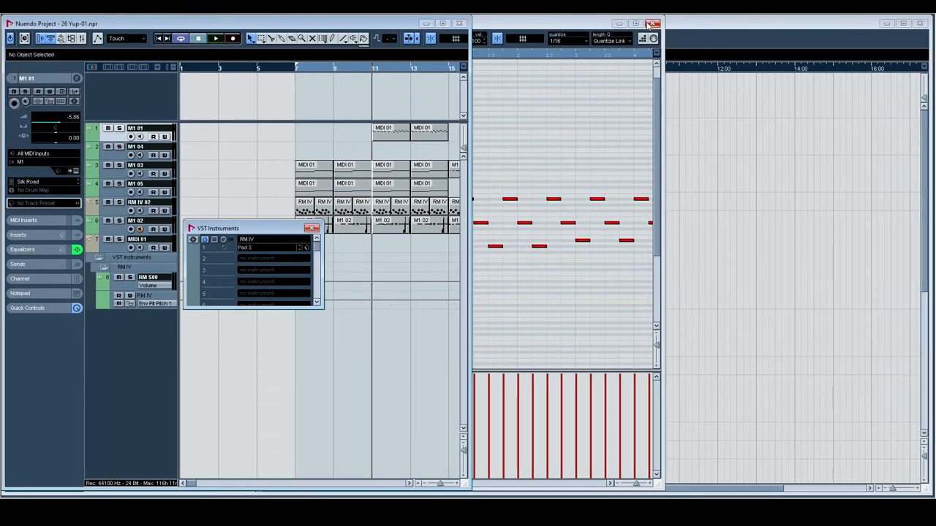
# Close the Key Editor and VST Instruments windows and start playback from the left cycle marker.
pyautogui.click(646, 24)
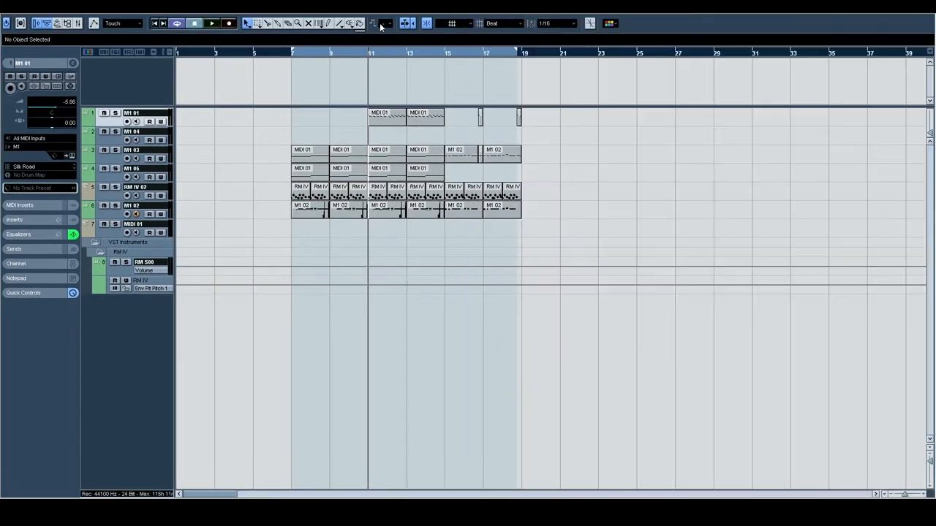
pyautogui.click(296, 52)
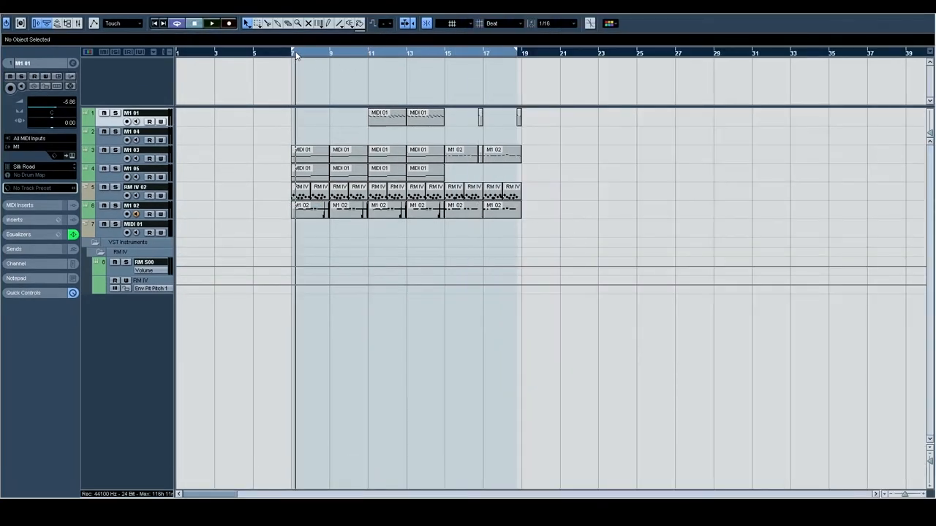
pyautogui.click(210, 23)
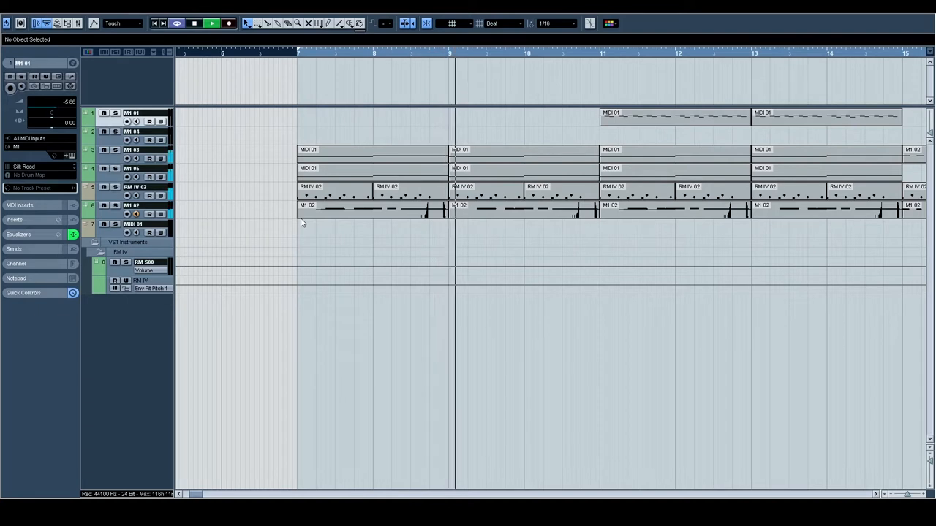
# Follow the arrangement along the timeline as the MIDI parts play through.
pyautogui.hscroll(3)
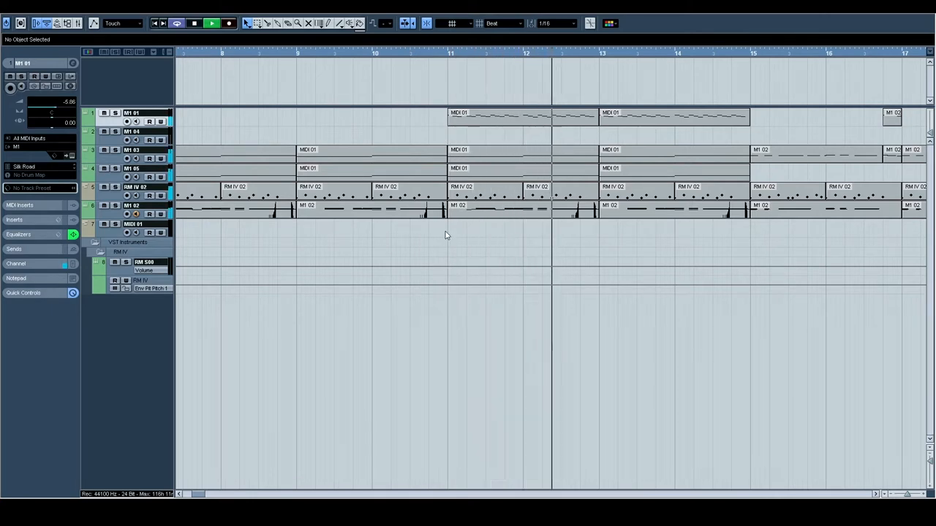
pyautogui.hscroll(3)
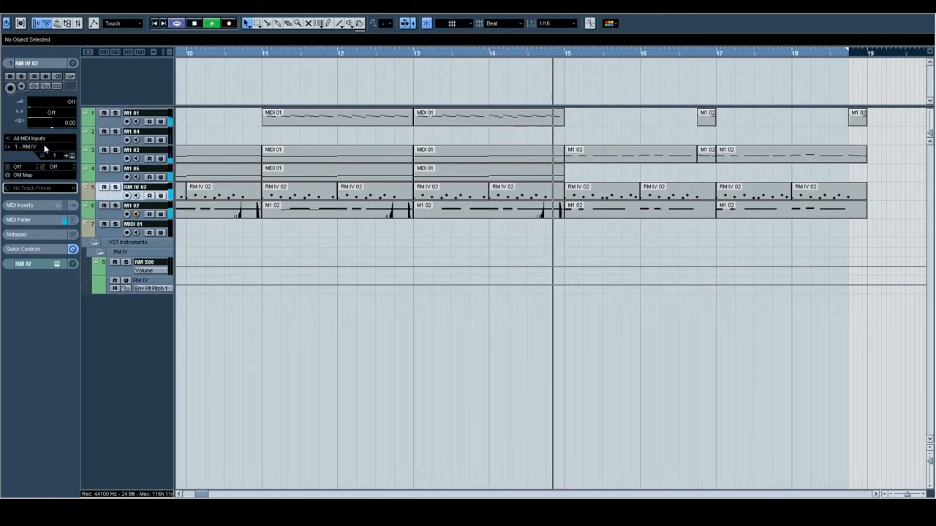
pyautogui.hscroll(3)
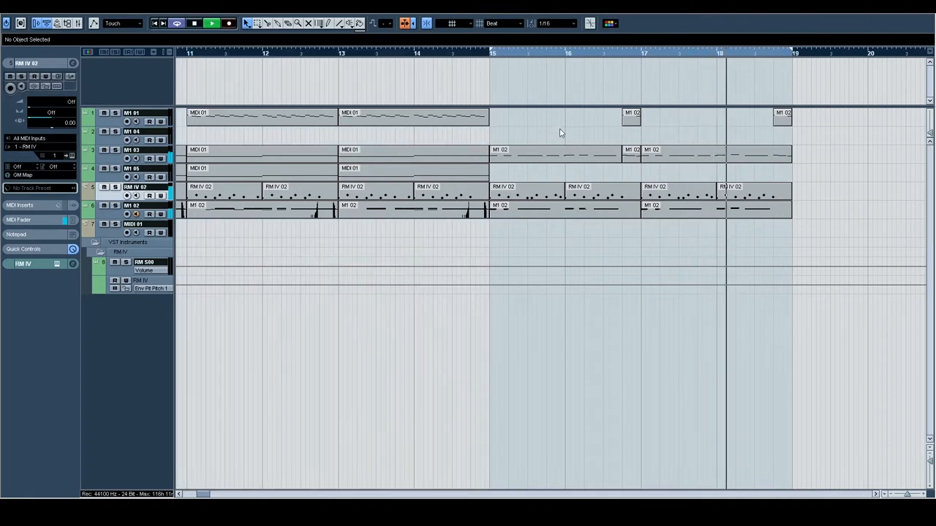
pyautogui.hscroll(3)
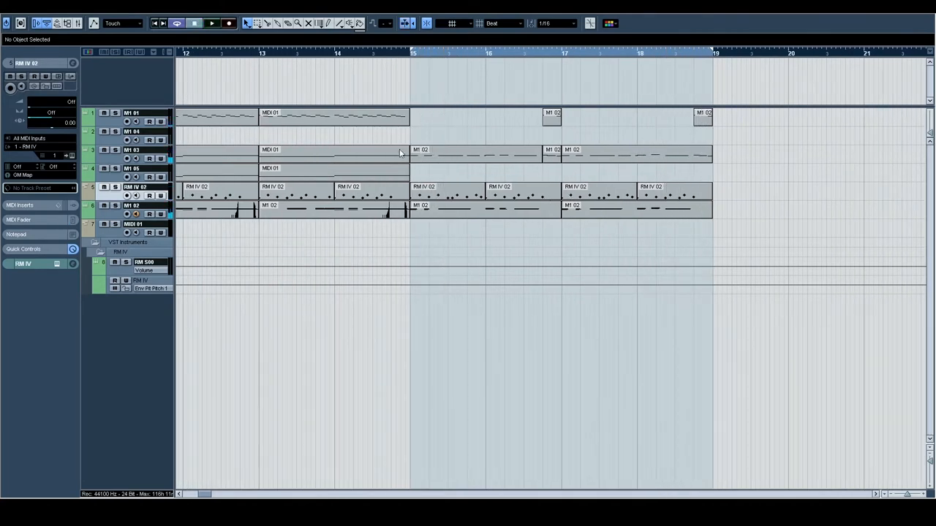
pyautogui.hscroll(-3)
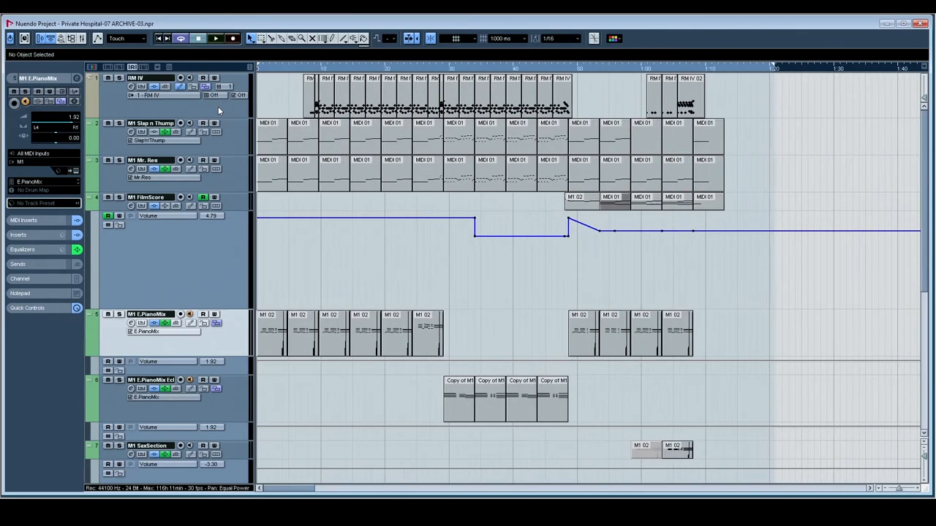
pyautogui.moveTo(742, 70)
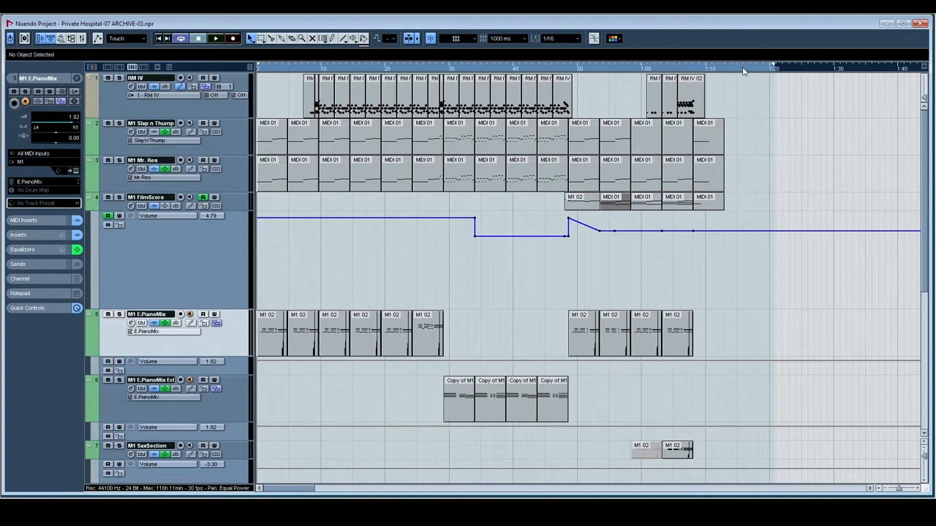
# Zoom the Private Hospital 07 ARCHIVE-03 project out horizontally and scroll through its track list.
pyautogui.click(504, 38)
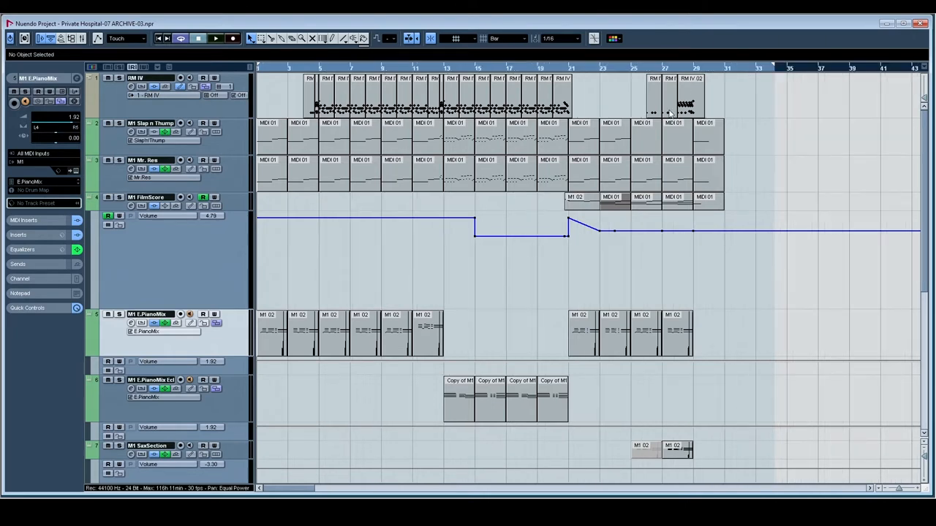
pyautogui.moveTo(748, 178)
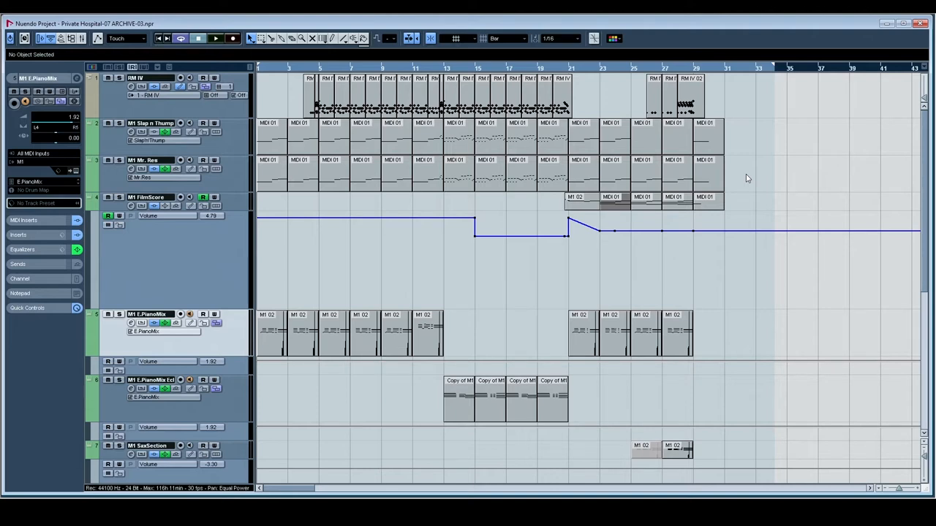
pyautogui.moveTo(729, 177)
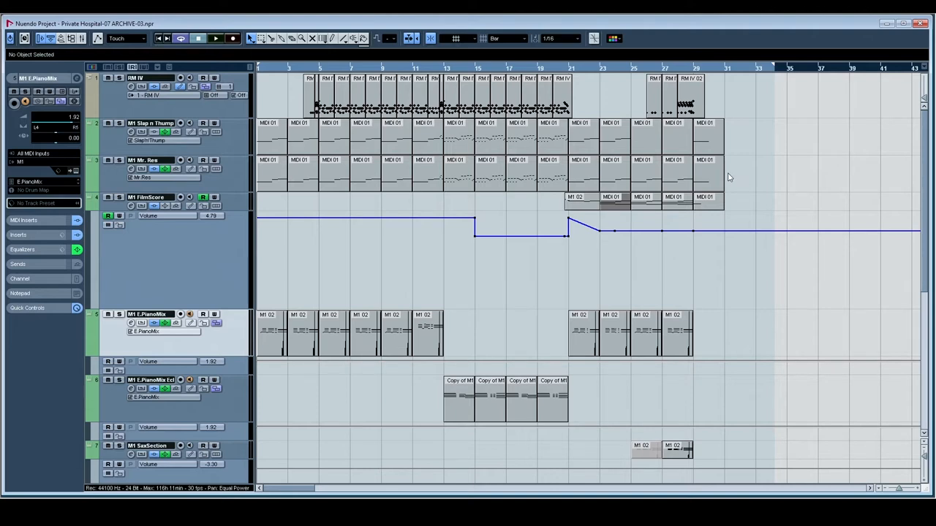
pyautogui.moveTo(746, 179)
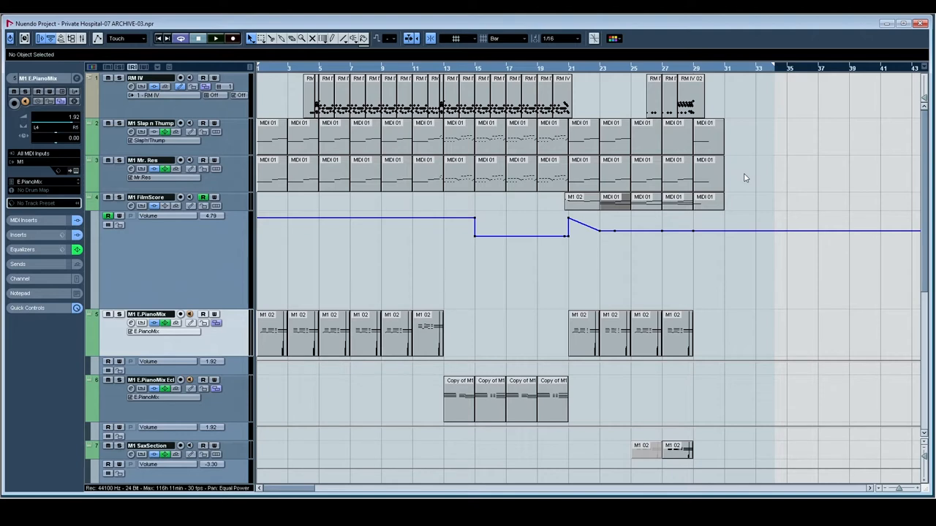
pyautogui.moveTo(750, 175)
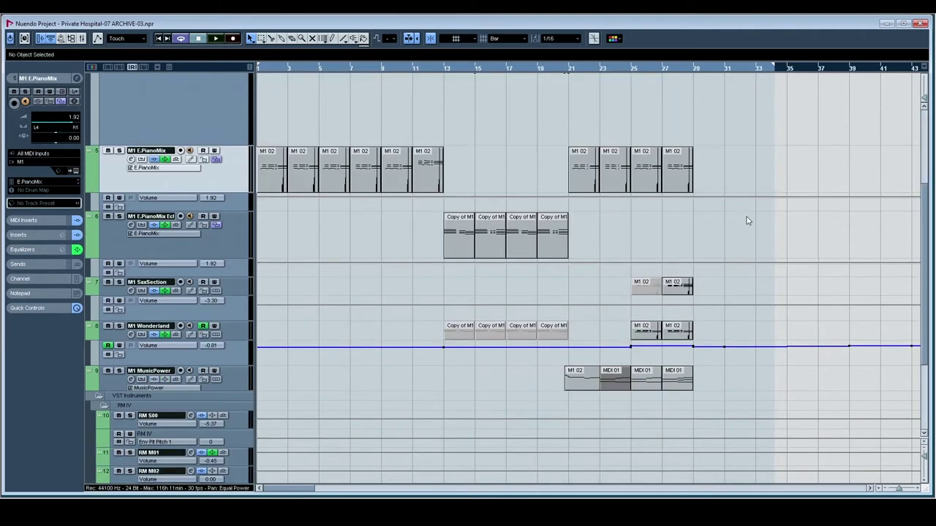
pyautogui.scroll(3)
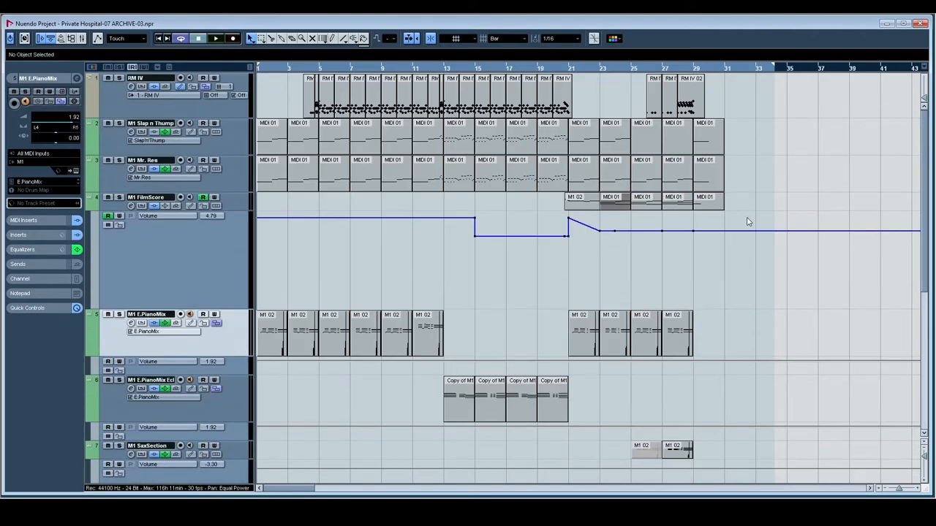
pyautogui.scroll(-3)
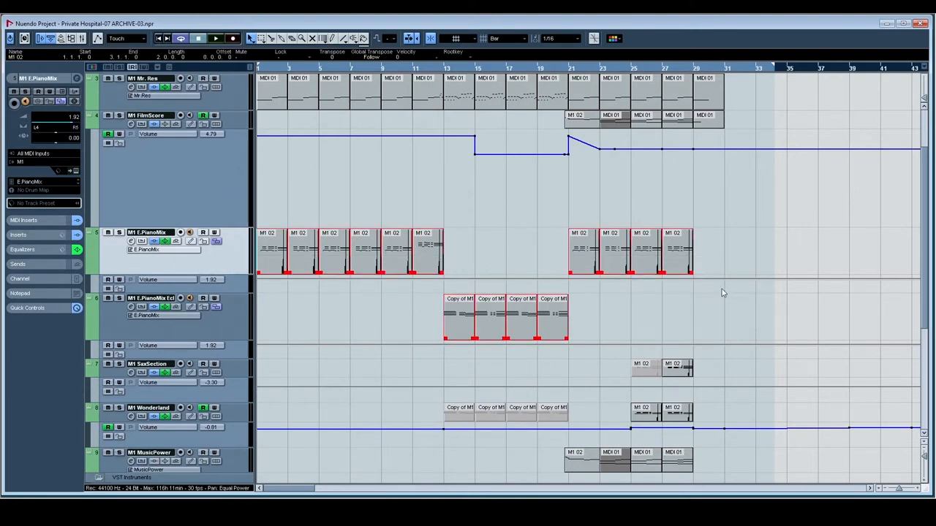
pyautogui.moveTo(722, 307)
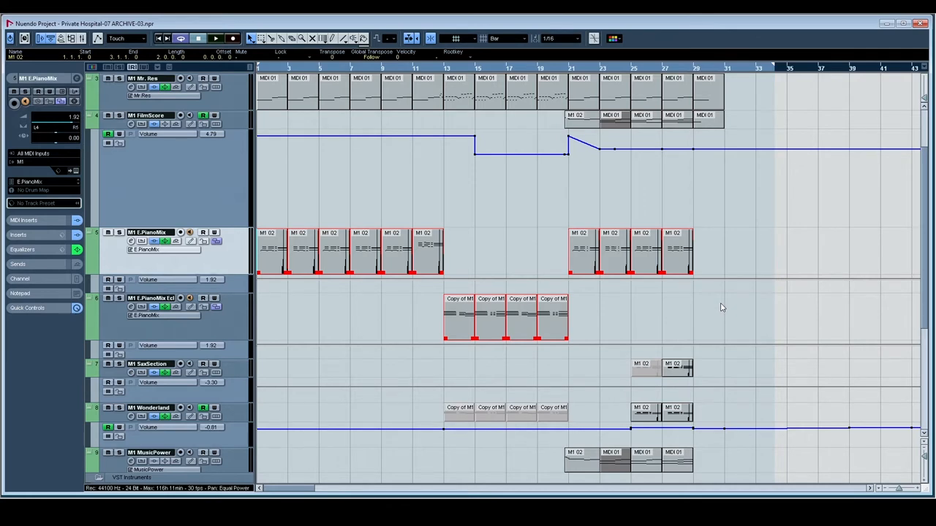
pyautogui.moveTo(675, 339)
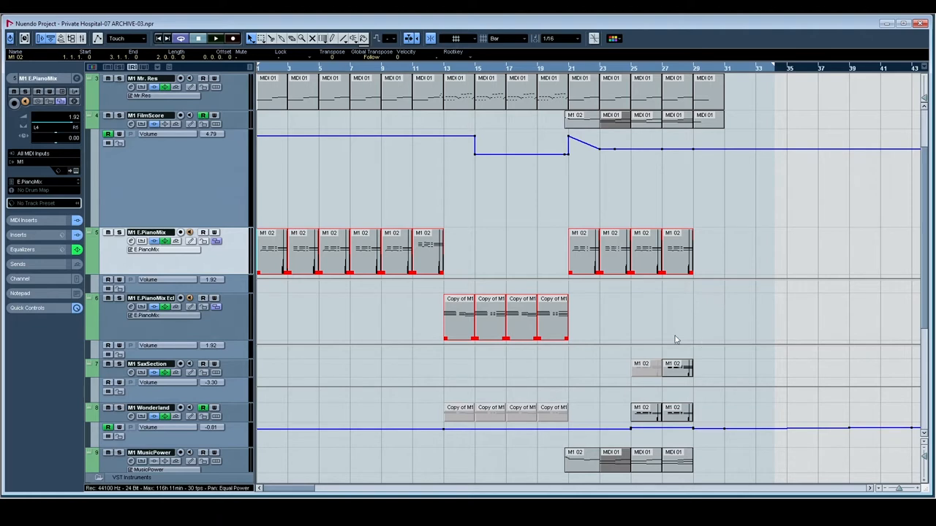
pyautogui.moveTo(477, 201)
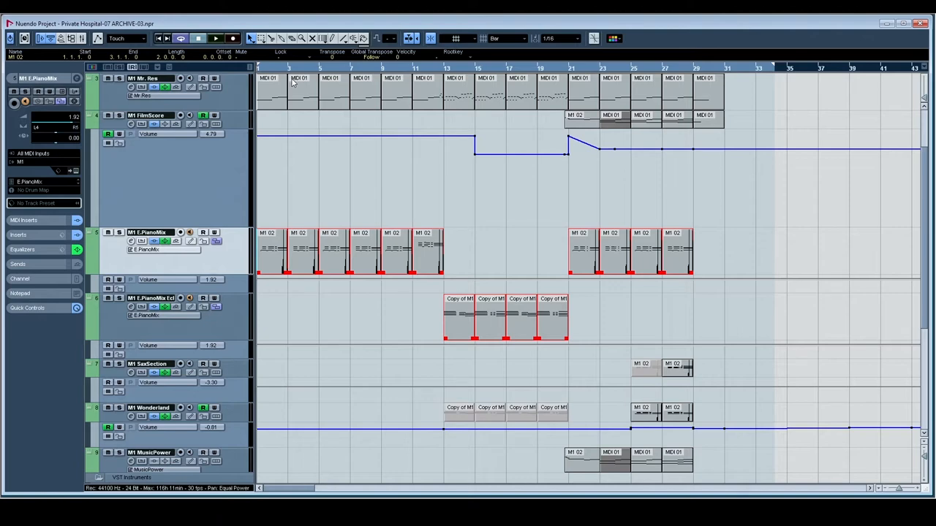
pyautogui.scroll(3)
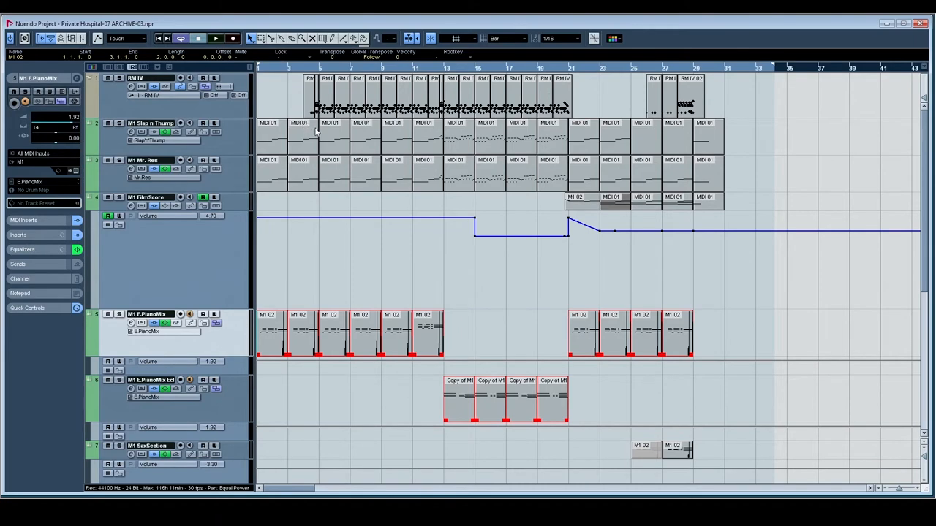
pyautogui.scroll(-3)
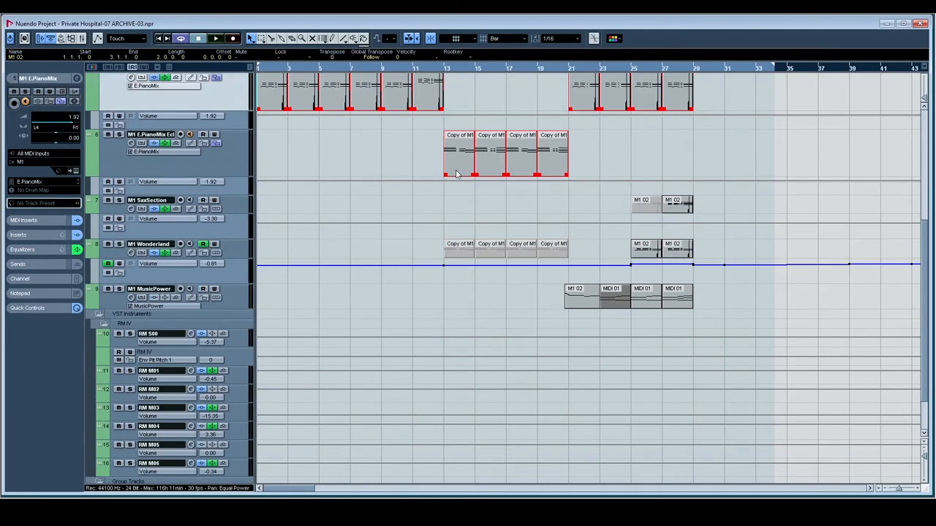
pyautogui.scroll(3)
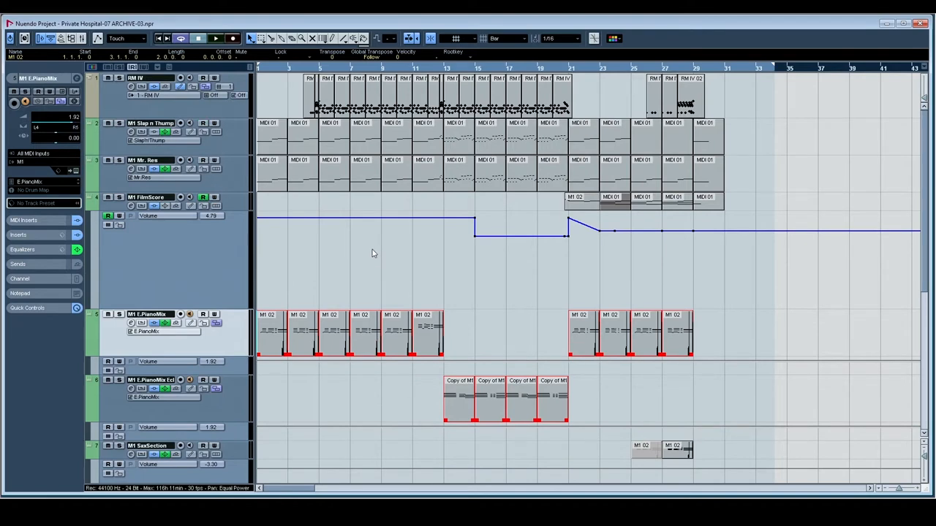
pyautogui.moveTo(635, 275)
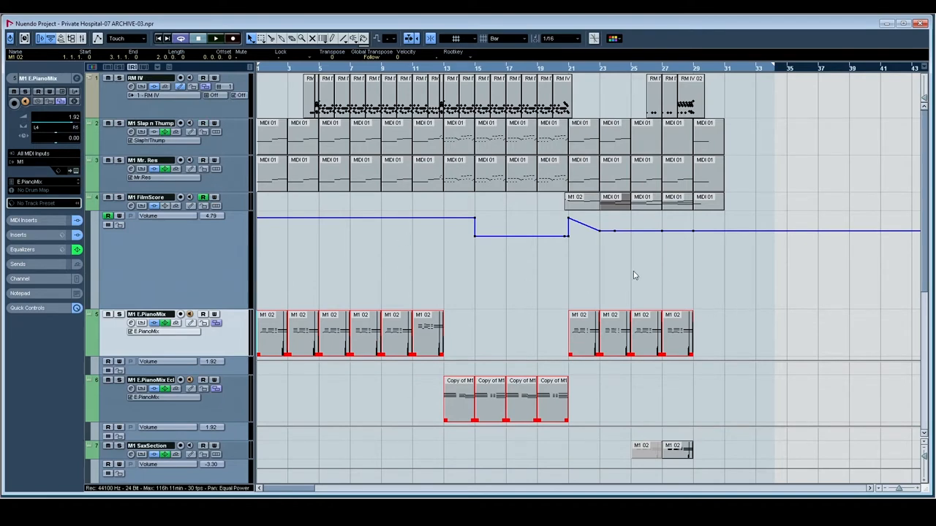
pyautogui.moveTo(579, 251)
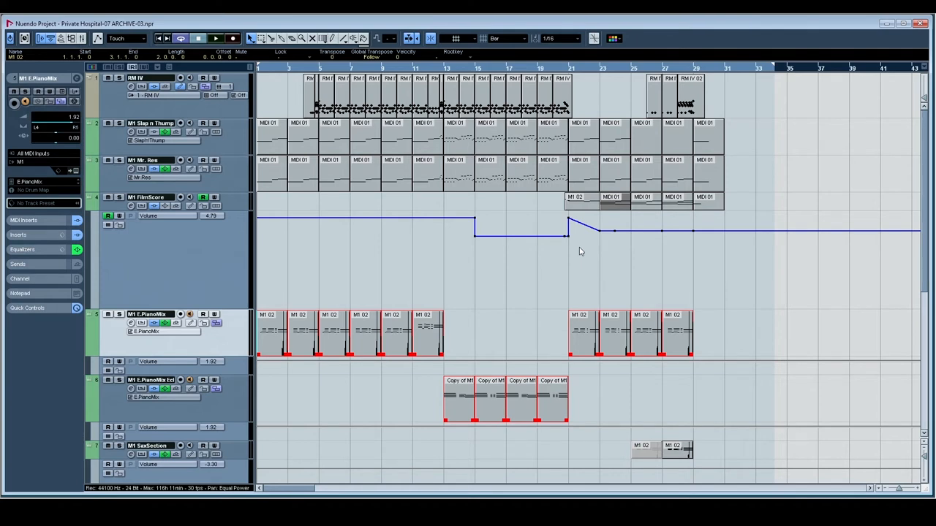
pyautogui.moveTo(815, 395)
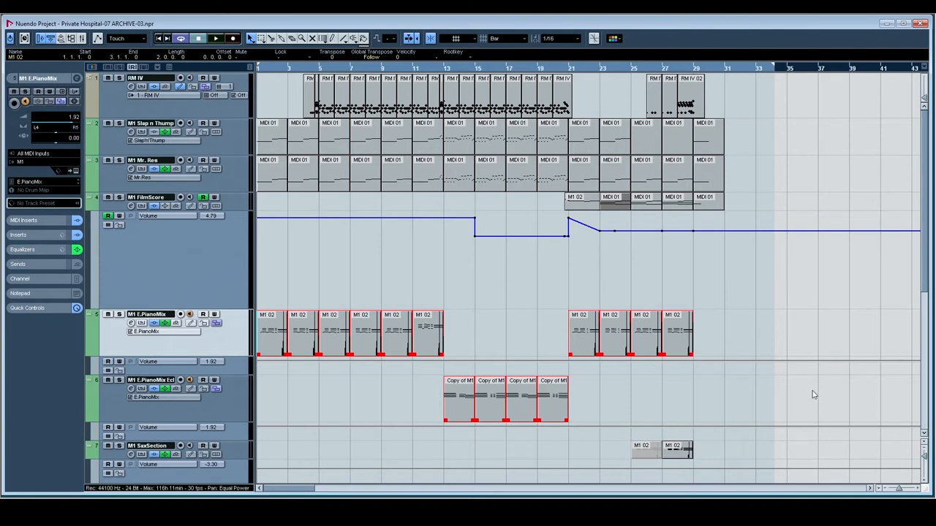
pyautogui.scroll(-3)
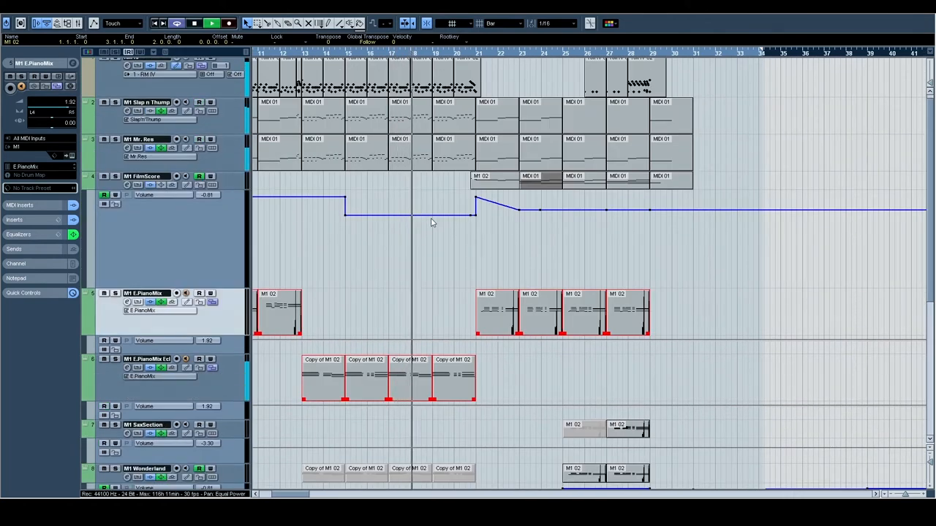
pyautogui.moveTo(455, 242)
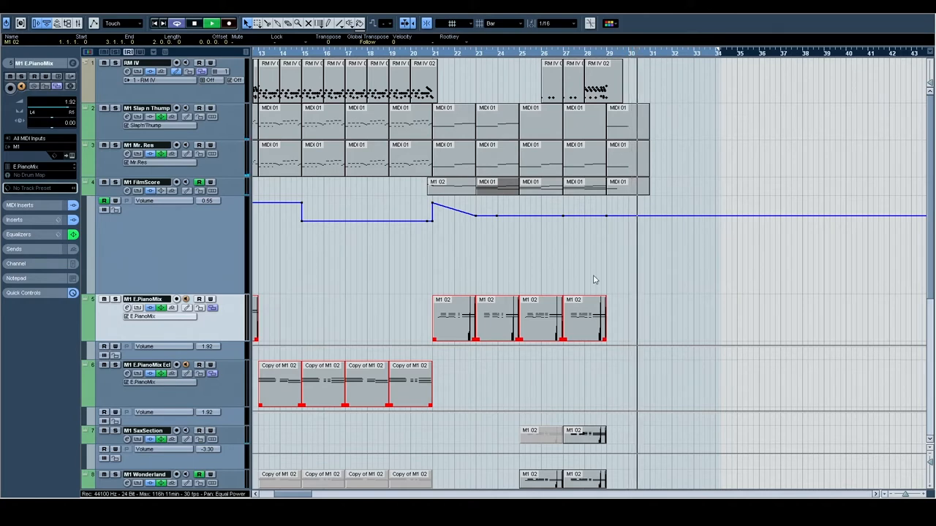
pyautogui.hscroll(-3)
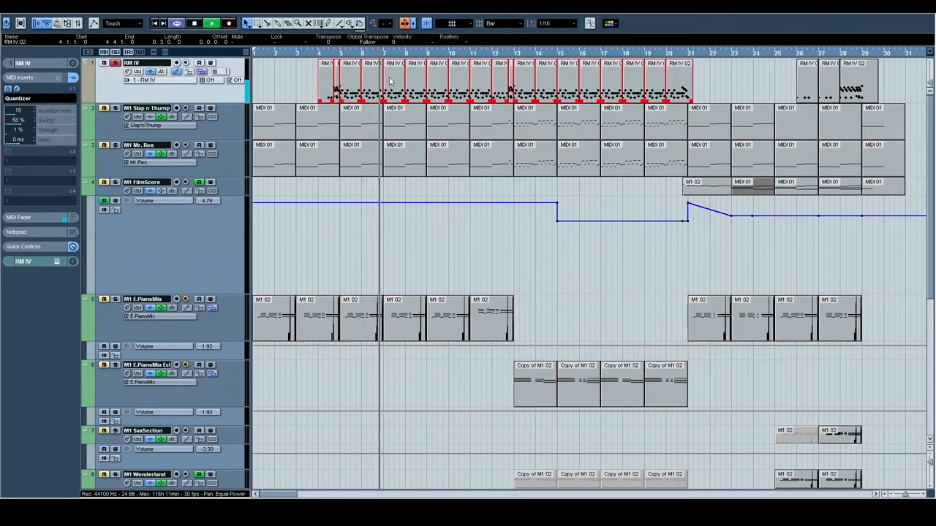
# Collapse the top drum track and make the M1 Mr. Res bass track the active track in the Inspector.
pyautogui.doubleClick(388, 83)
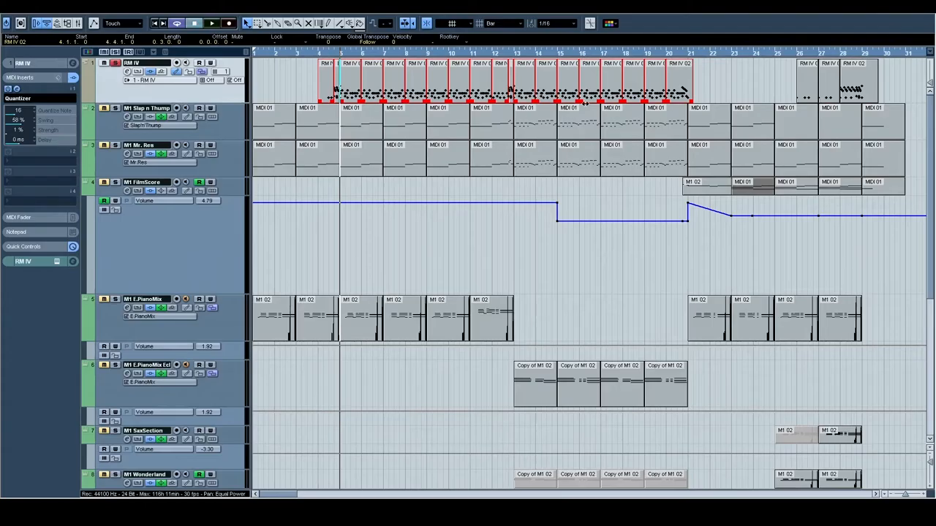
pyautogui.click(211, 24)
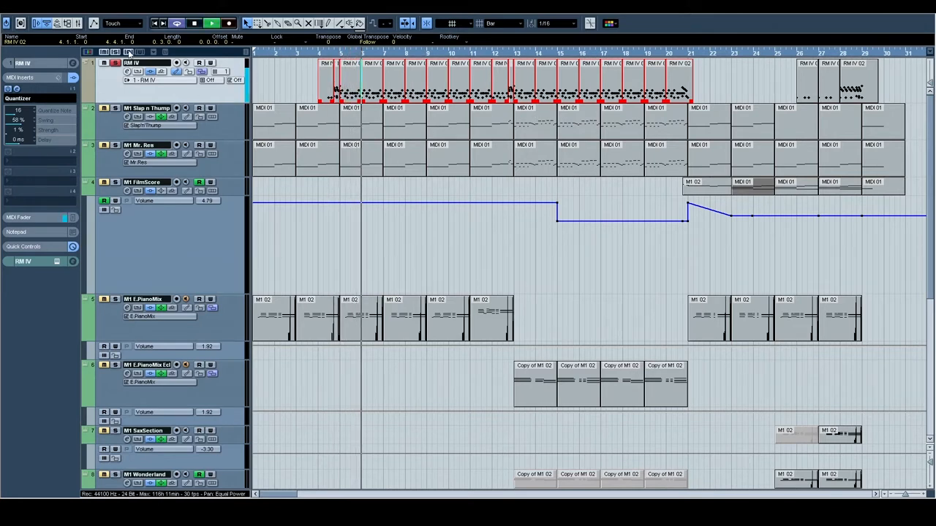
pyautogui.click(143, 145)
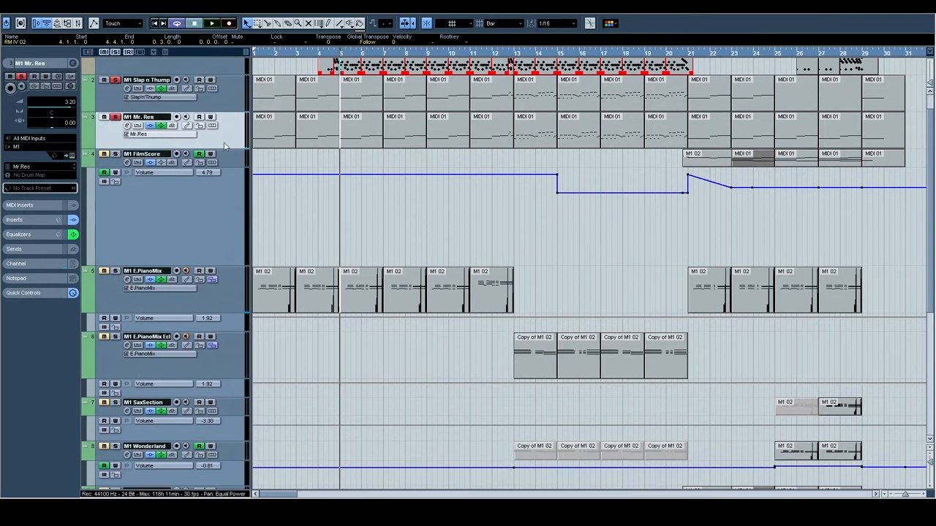
pyautogui.click(212, 23)
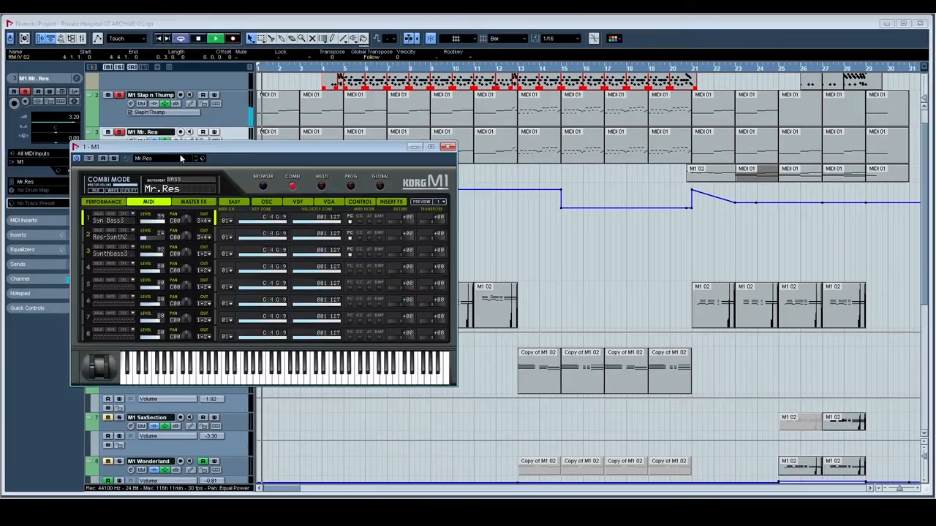
pyautogui.click(380, 181)
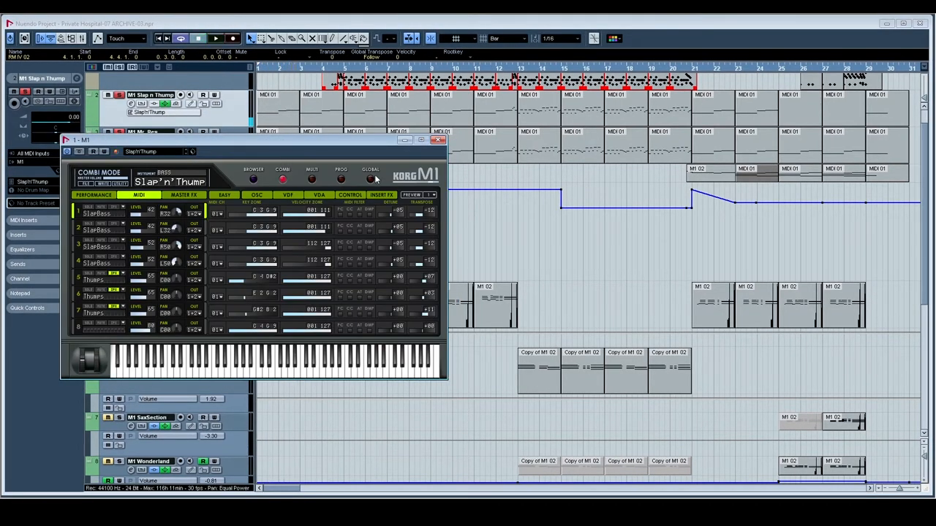
pyautogui.click(371, 170)
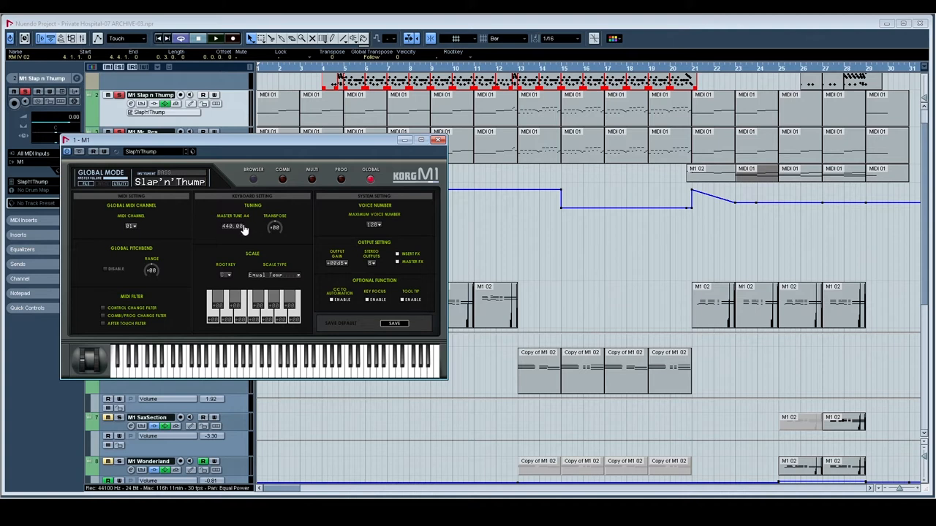
pyautogui.moveTo(245, 237)
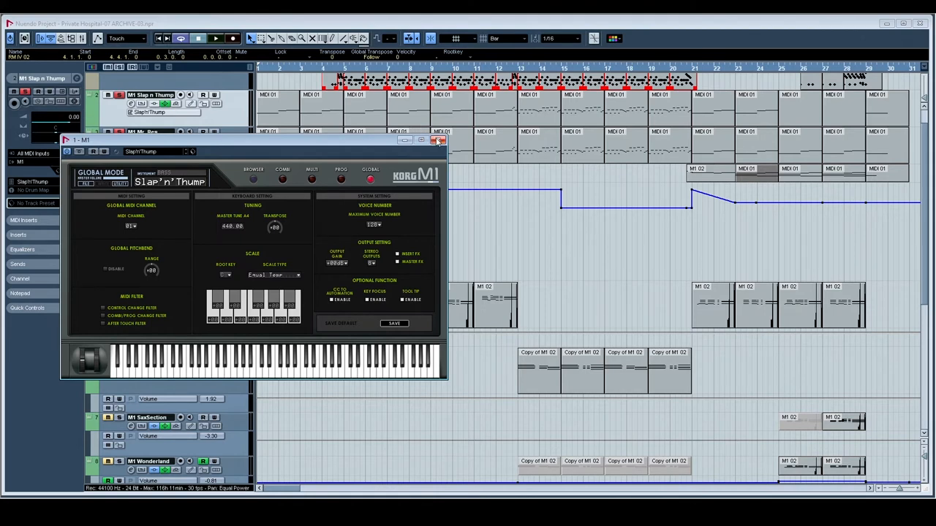
pyautogui.click(442, 141)
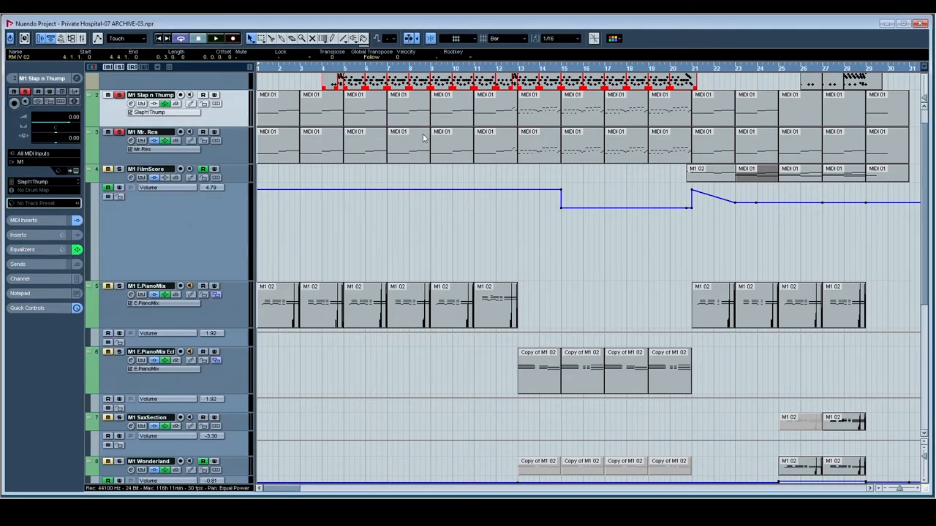
pyautogui.moveTo(322, 149)
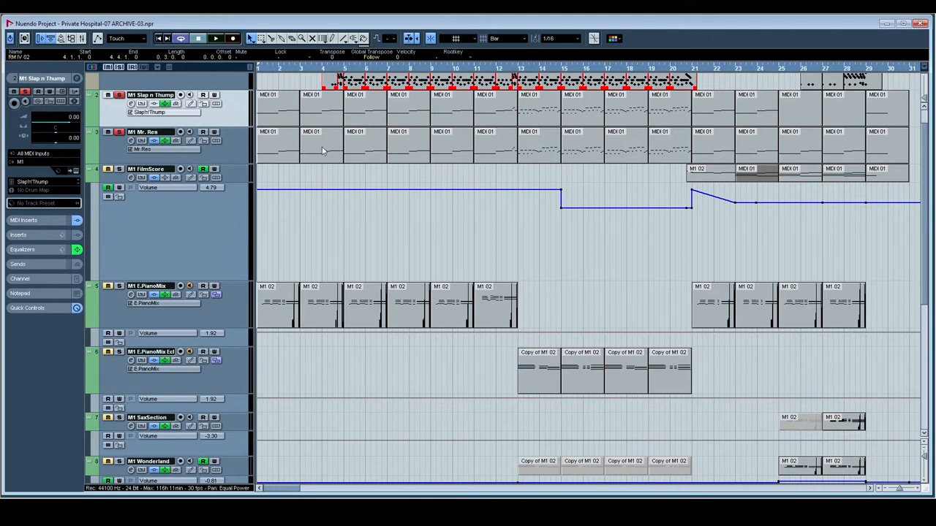
pyautogui.click(215, 38)
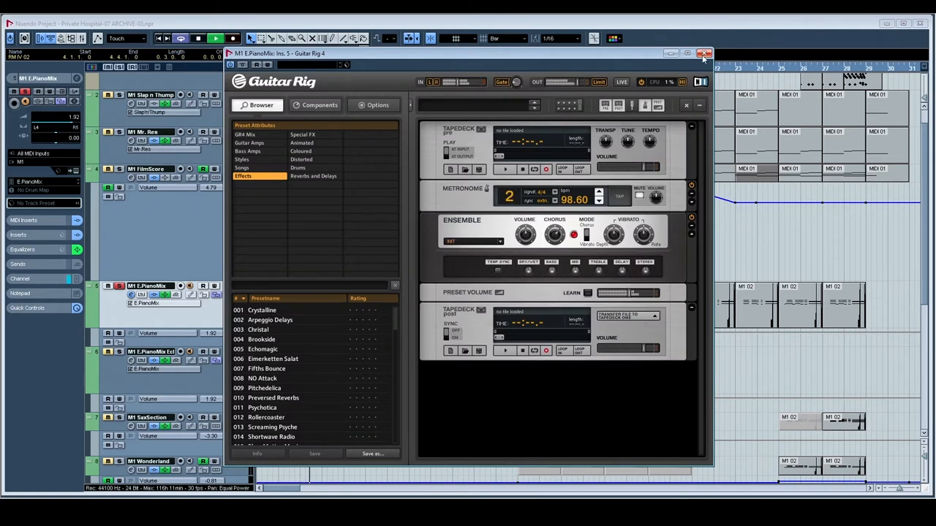
pyautogui.click(704, 52)
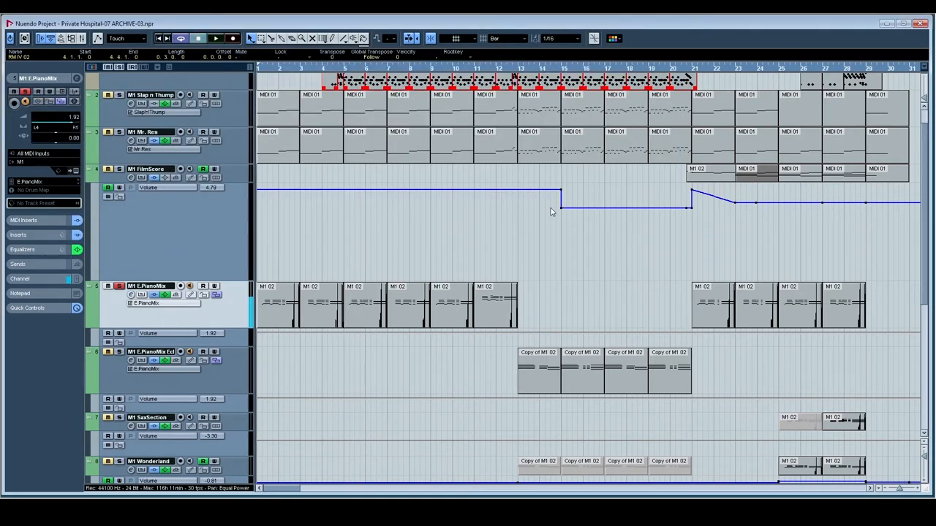
pyautogui.scroll(-3)
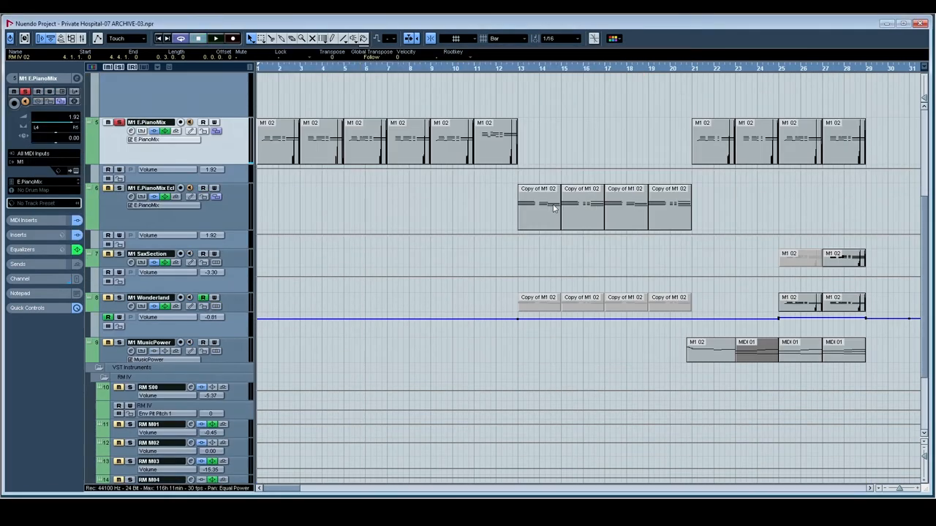
pyautogui.click(215, 38)
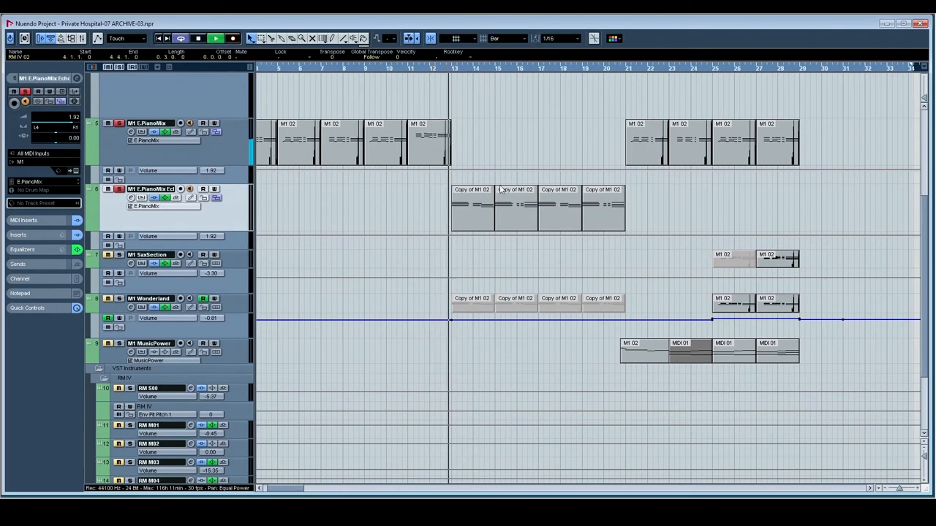
pyautogui.click(108, 123)
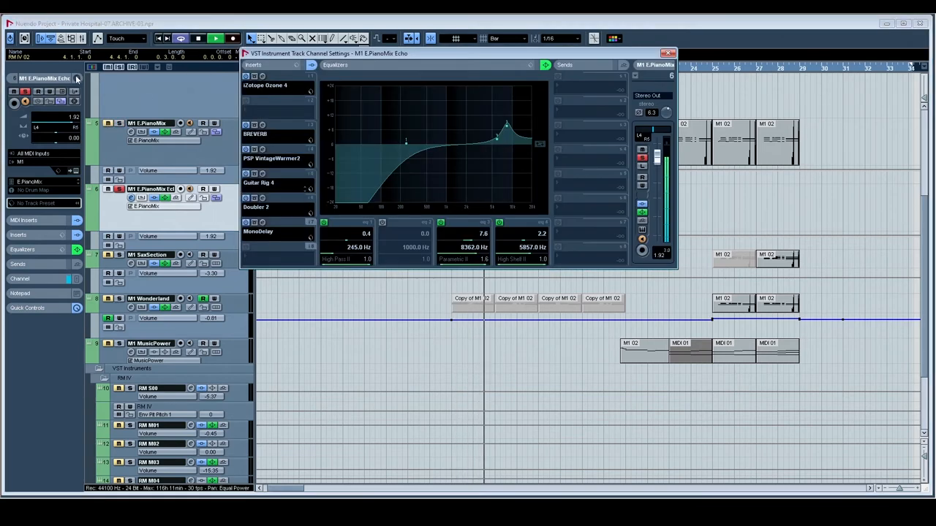
pyautogui.click(666, 53)
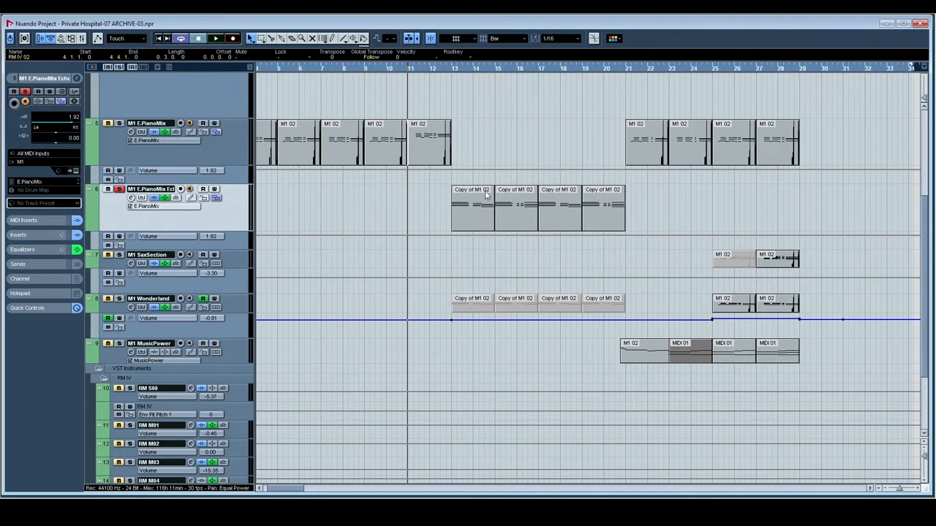
pyautogui.moveTo(503, 190)
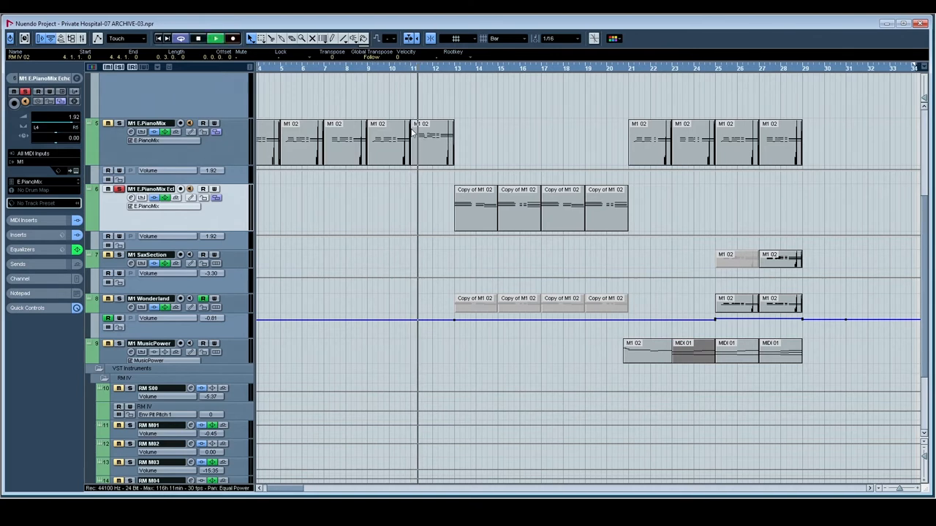
pyautogui.click(146, 123)
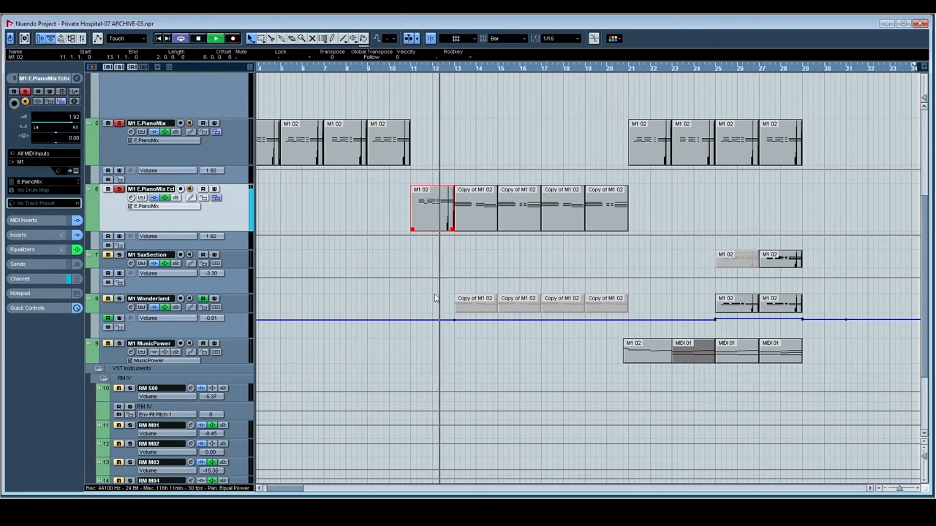
pyautogui.moveTo(424, 208); pyautogui.dragTo(432, 139)
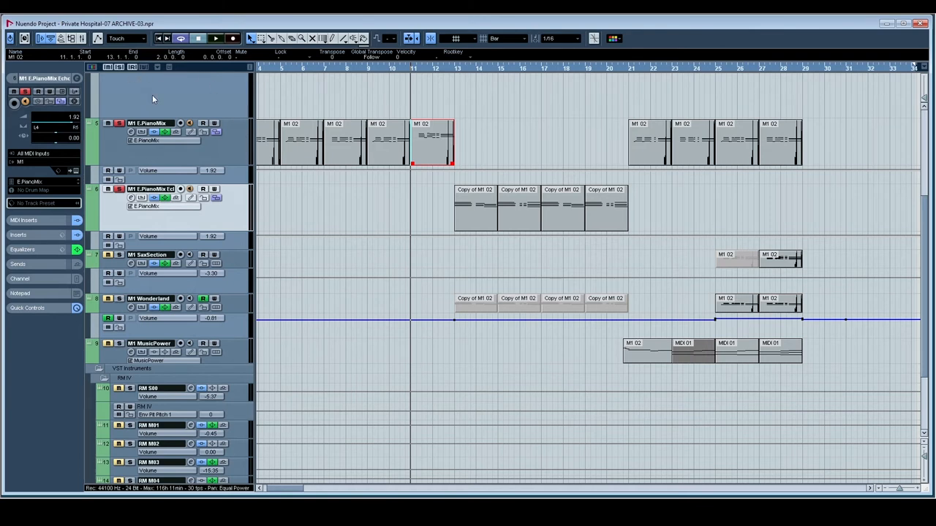
pyautogui.moveTo(120, 73)
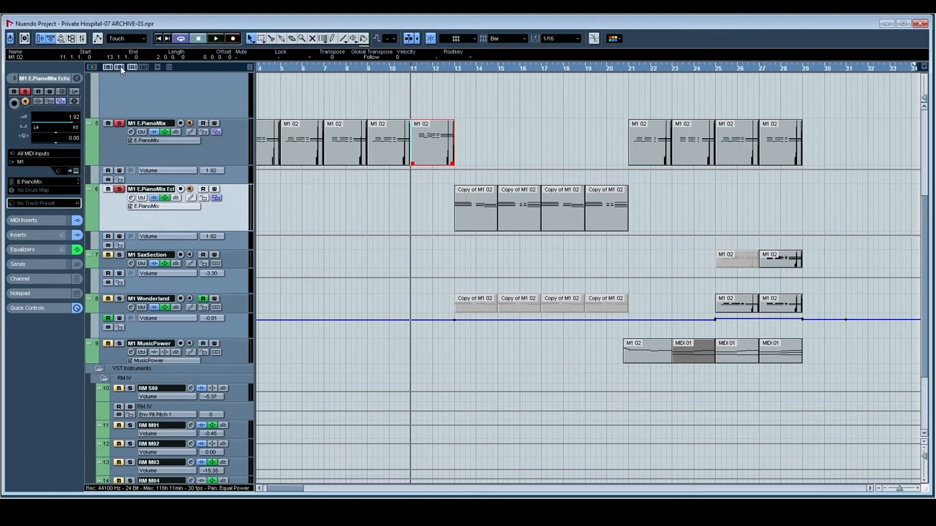
pyautogui.click(215, 38)
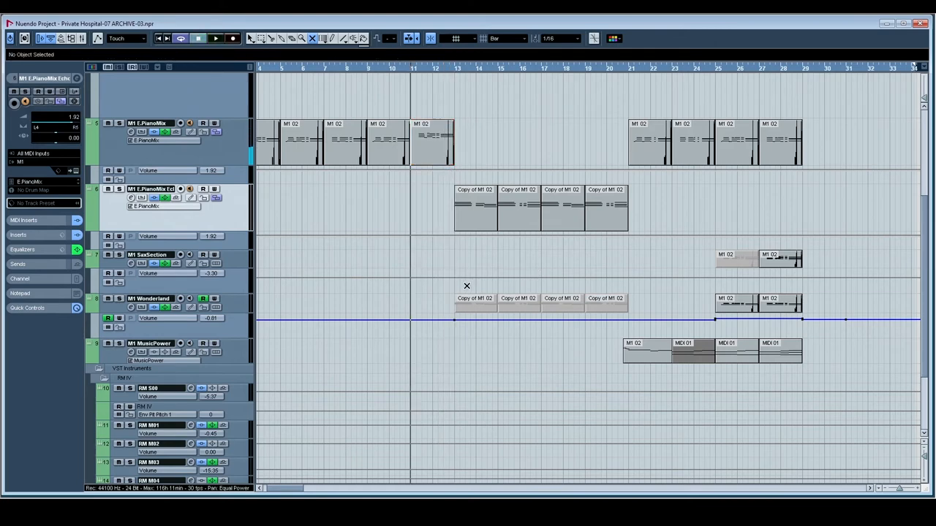
# Select the Copy of M1 02 string parts on M1 Wonderland and bring them up in the Key Editor.
pyautogui.click(540, 298)
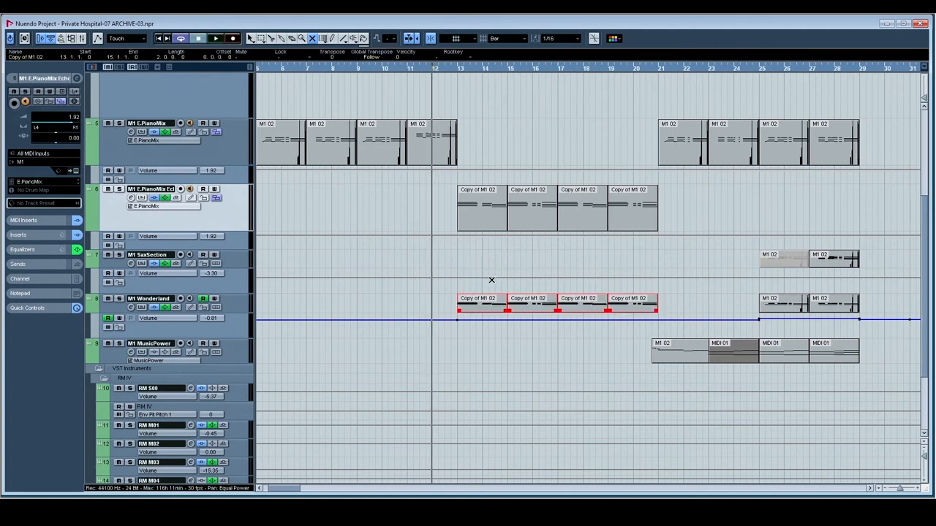
pyautogui.click(215, 38)
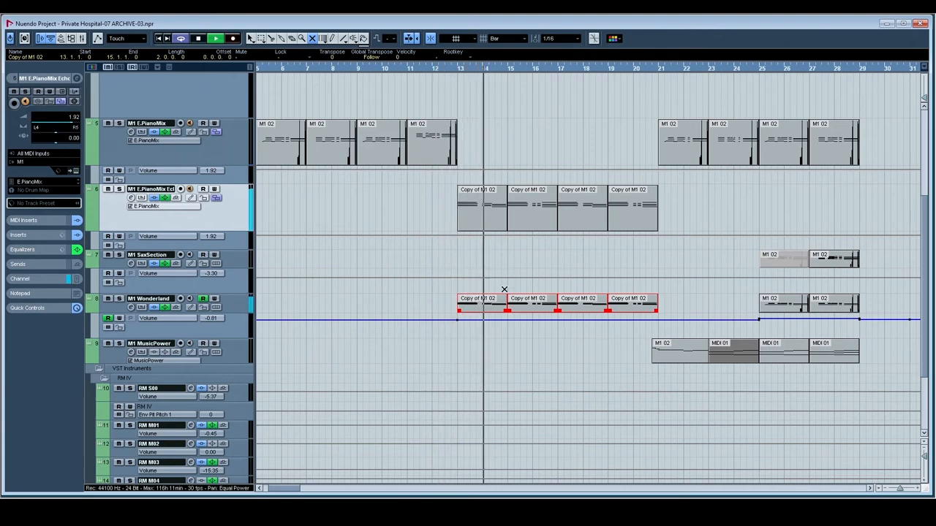
pyautogui.scroll(3)
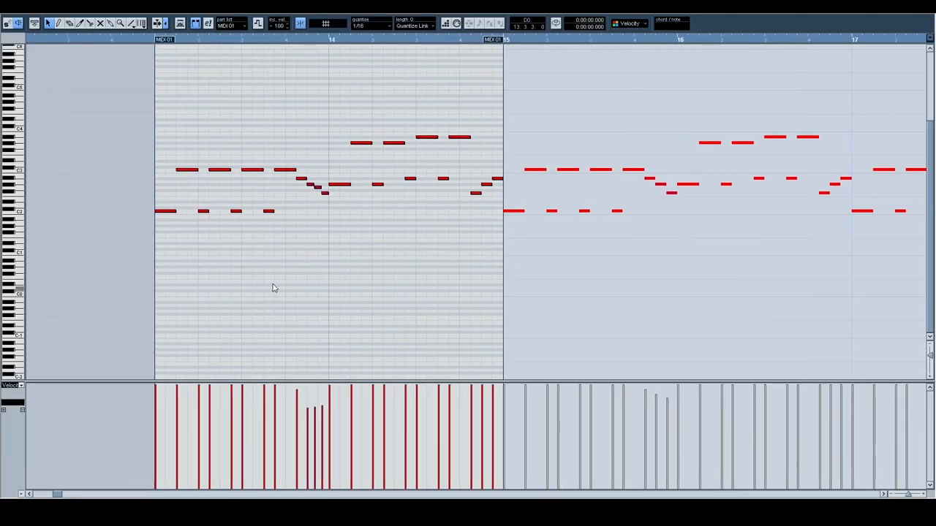
# Place the song position in the first part and scroll through the Wonderland melody notes.
pyautogui.click(369, 27)
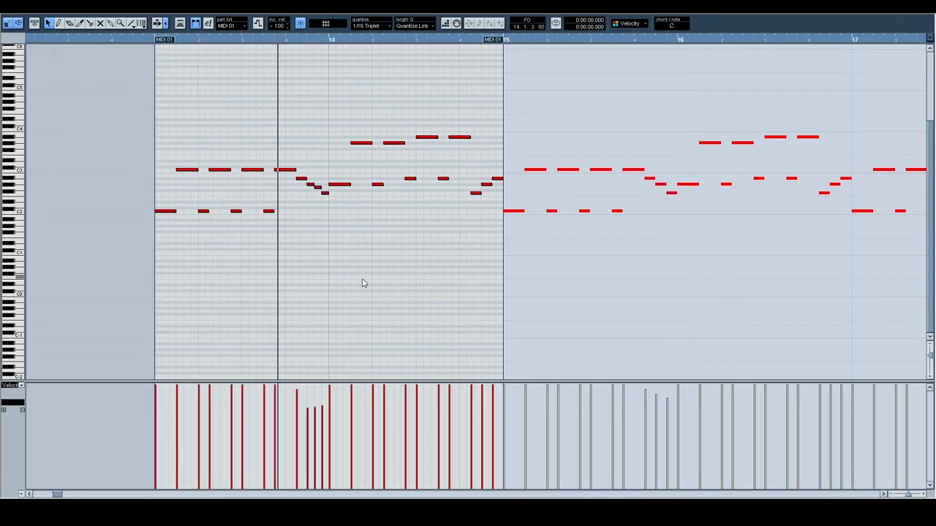
pyautogui.hscroll(3)
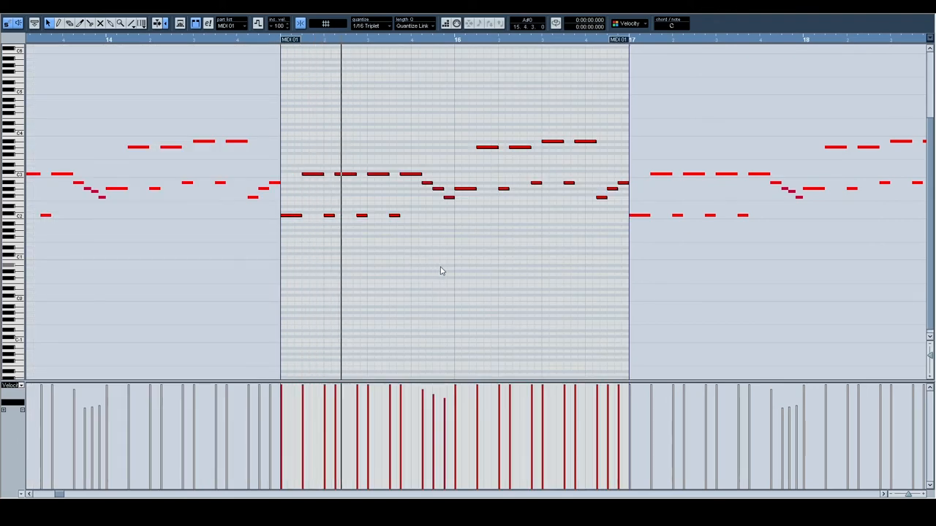
pyautogui.hscroll(3)
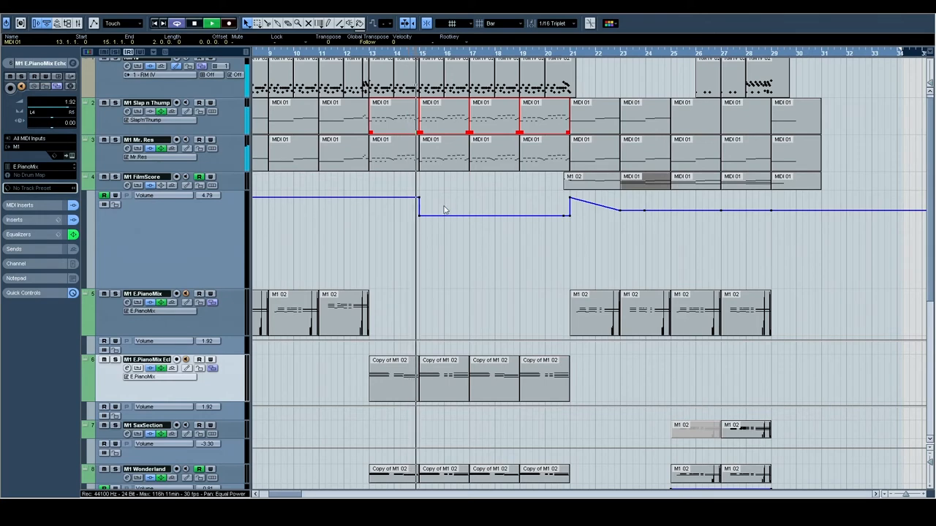
pyautogui.scroll(-3)
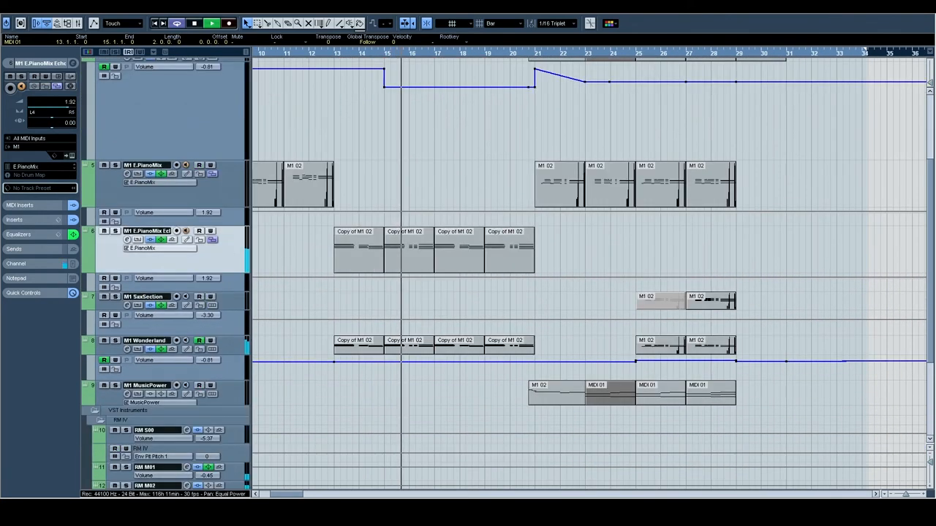
pyautogui.scroll(3)
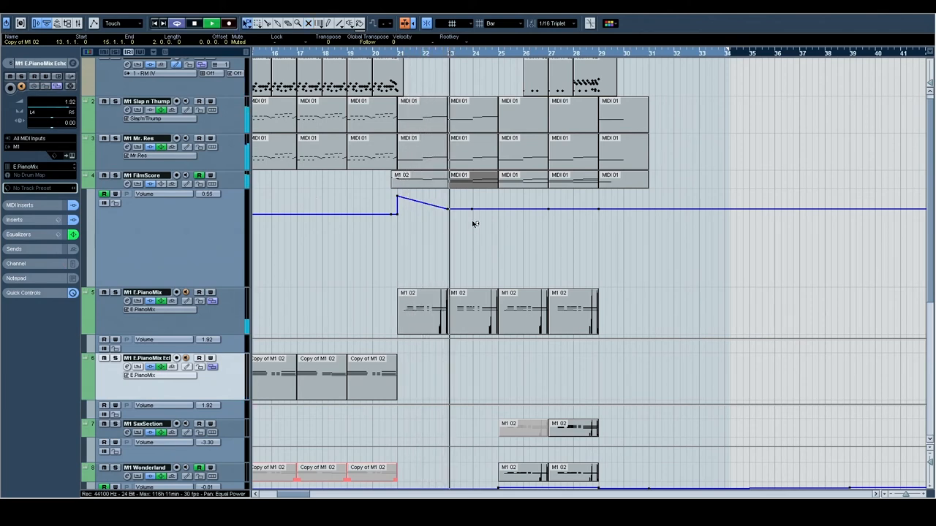
pyautogui.scroll(-3)
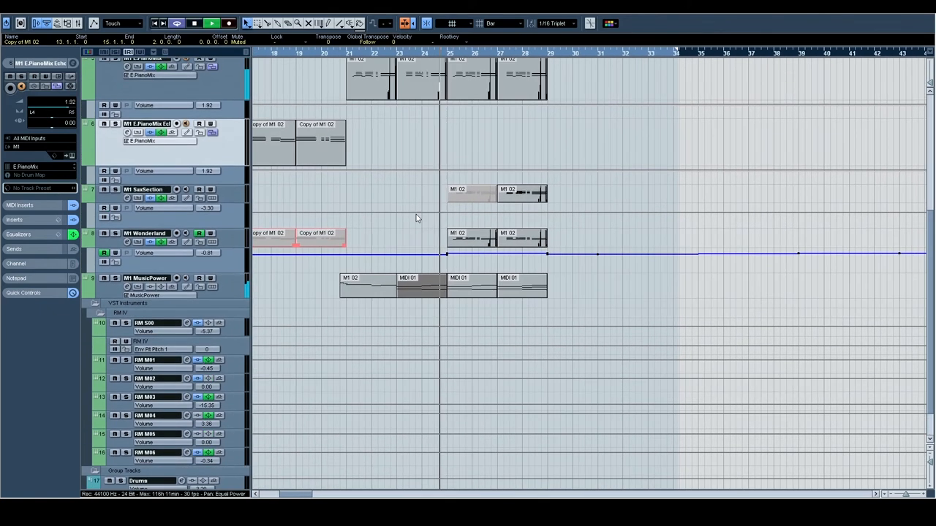
pyautogui.scroll(3)
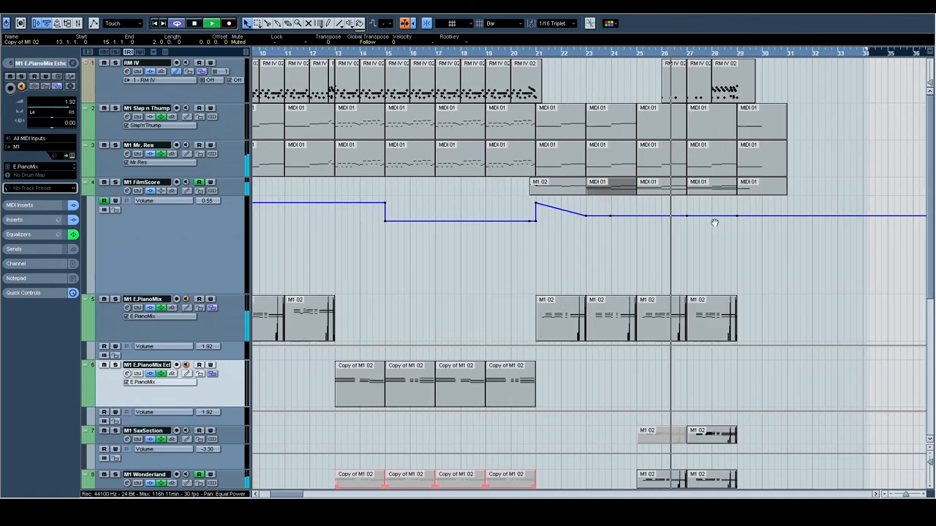
pyautogui.hscroll(-3)
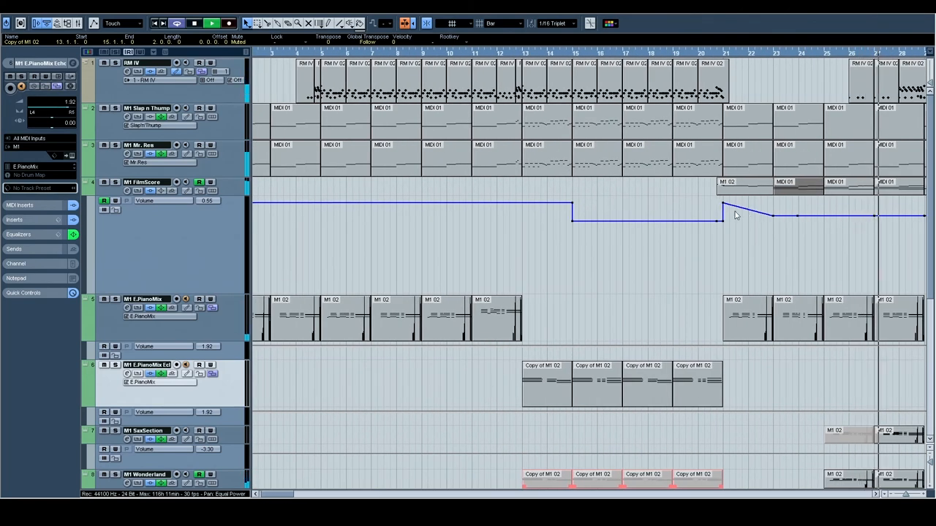
pyautogui.hscroll(3)
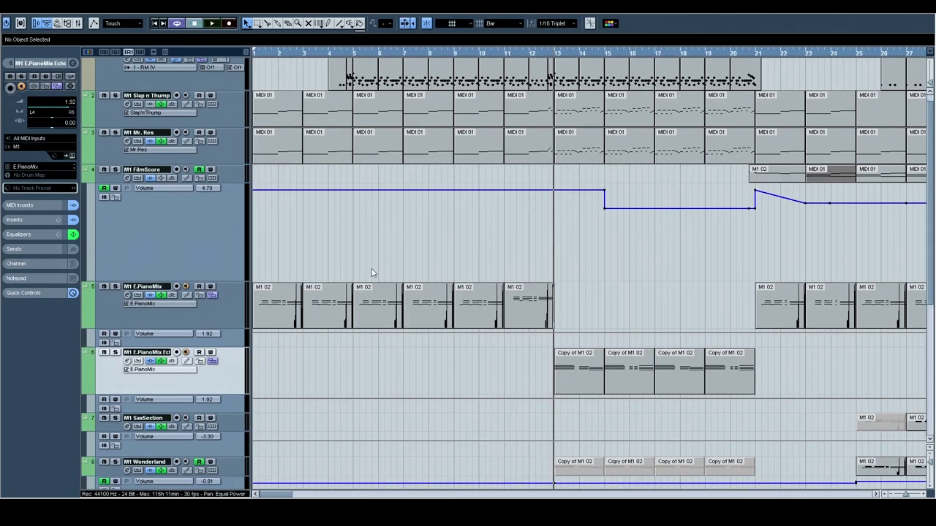
pyautogui.moveTo(269, 306)
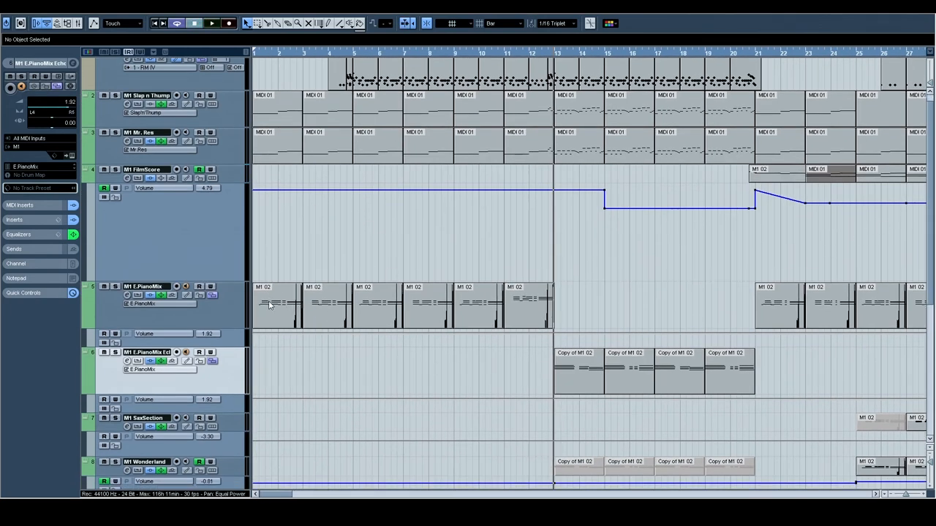
pyautogui.doubleClick(271, 306)
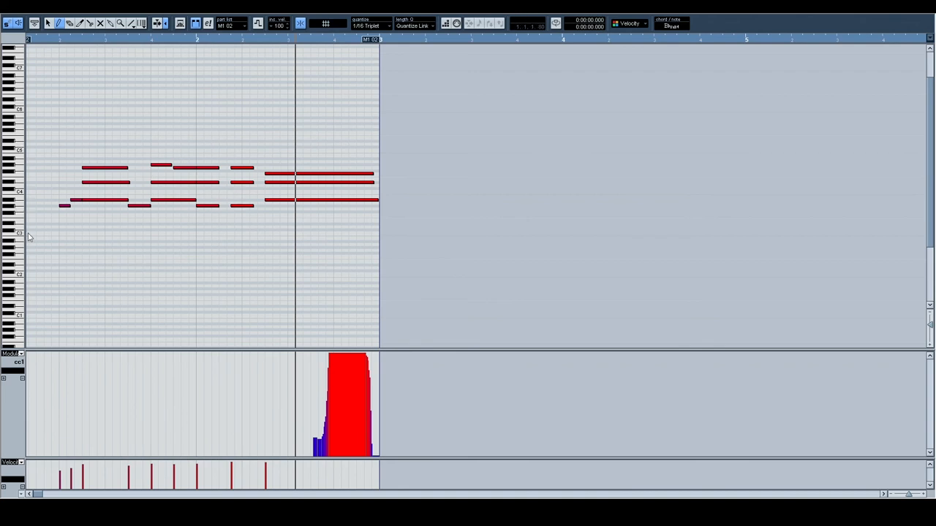
pyautogui.click(106, 181)
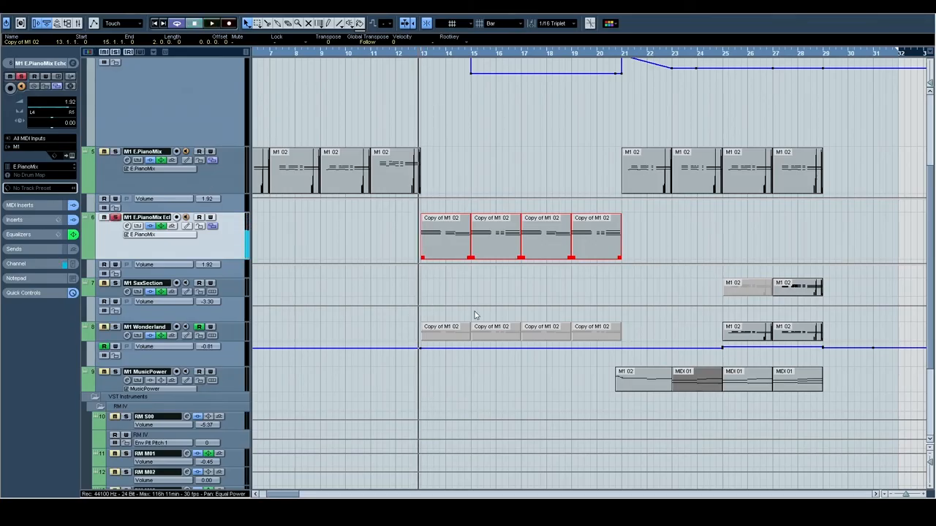
pyautogui.click(212, 24)
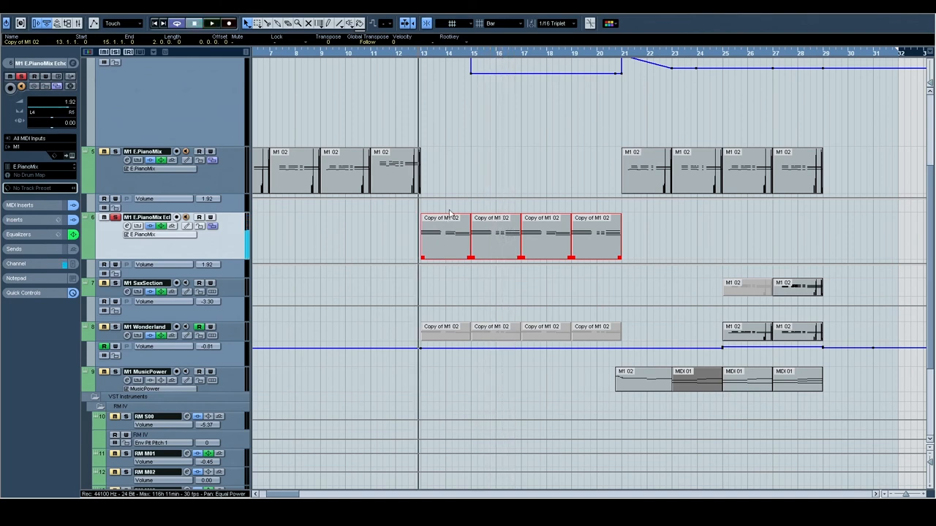
pyautogui.doubleClick(446, 234)
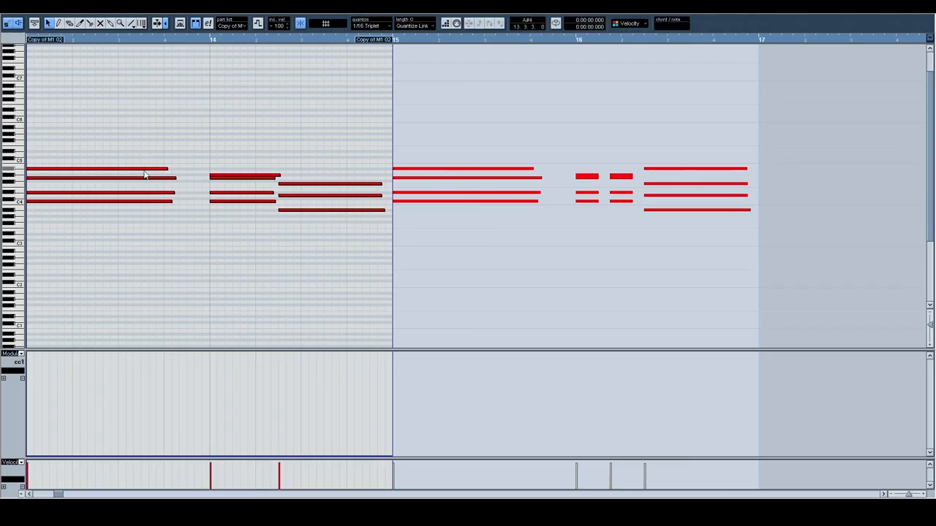
pyautogui.click(473, 134)
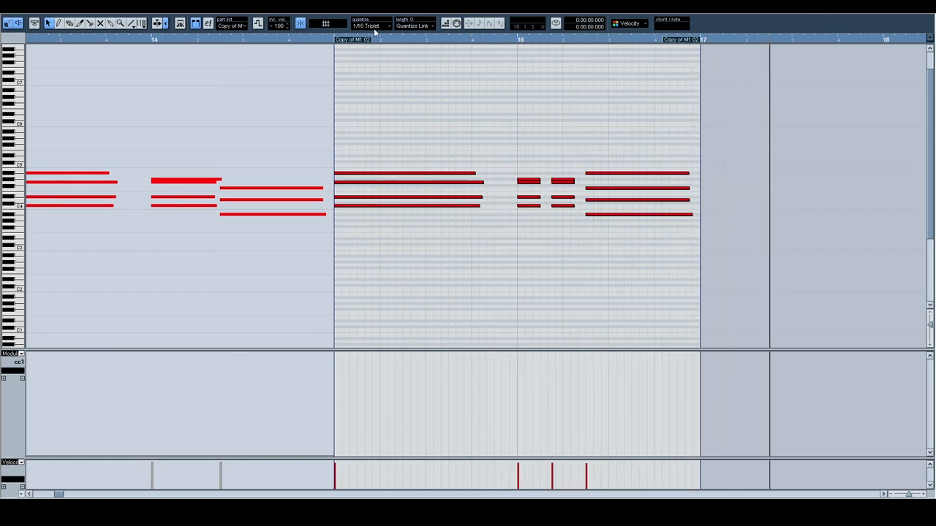
pyautogui.click(369, 26)
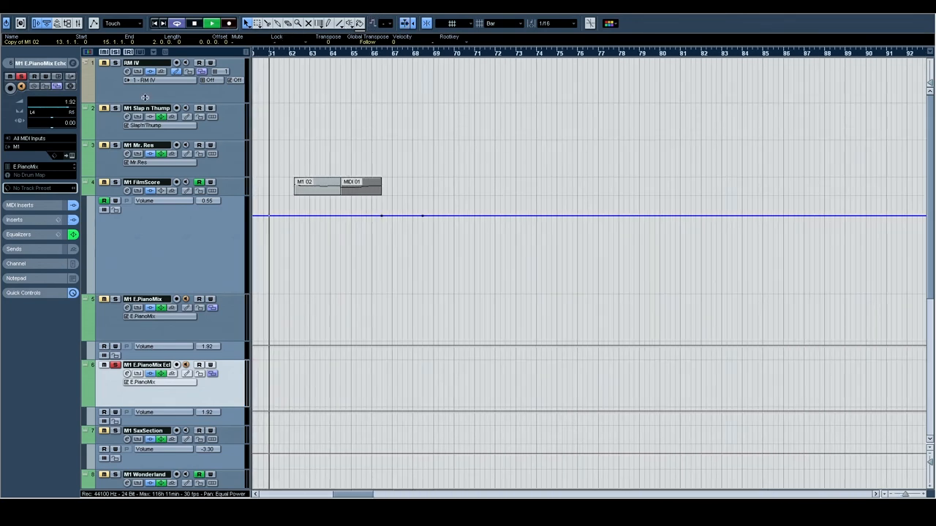
# Zoom the Project window so the whole song, first bar to last part, fills the view.
pyautogui.hscroll(3)
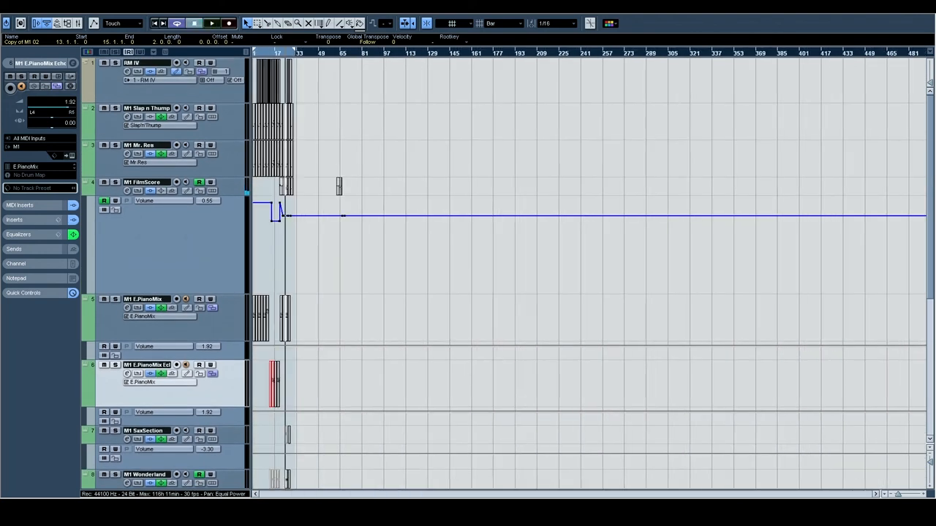
pyautogui.click(210, 23)
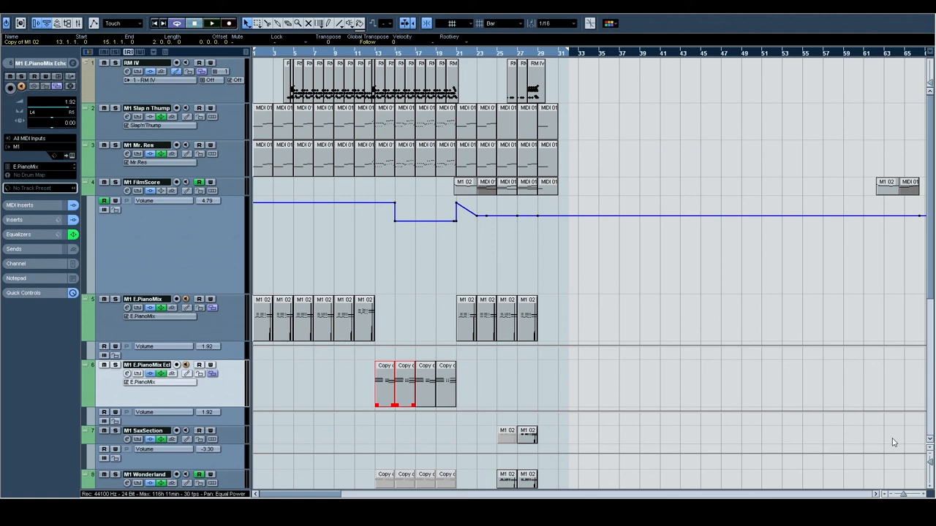
pyautogui.moveTo(909, 419)
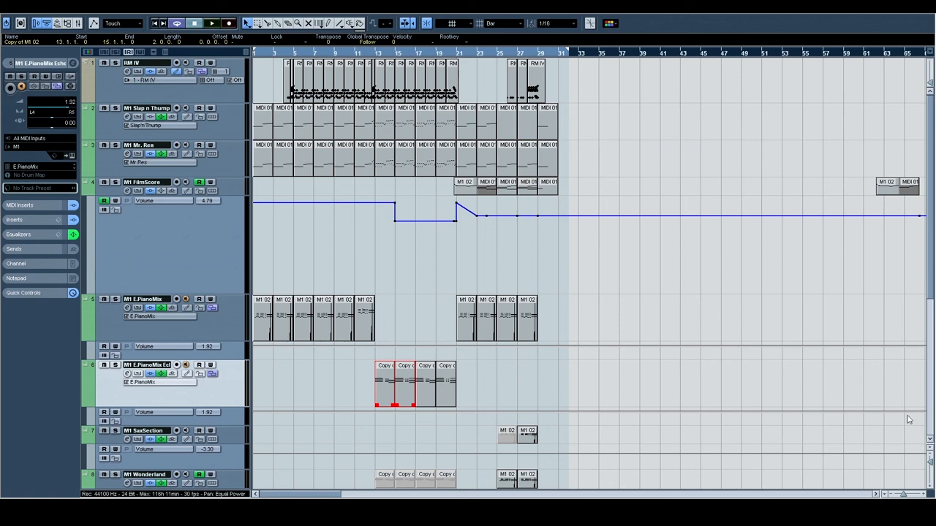